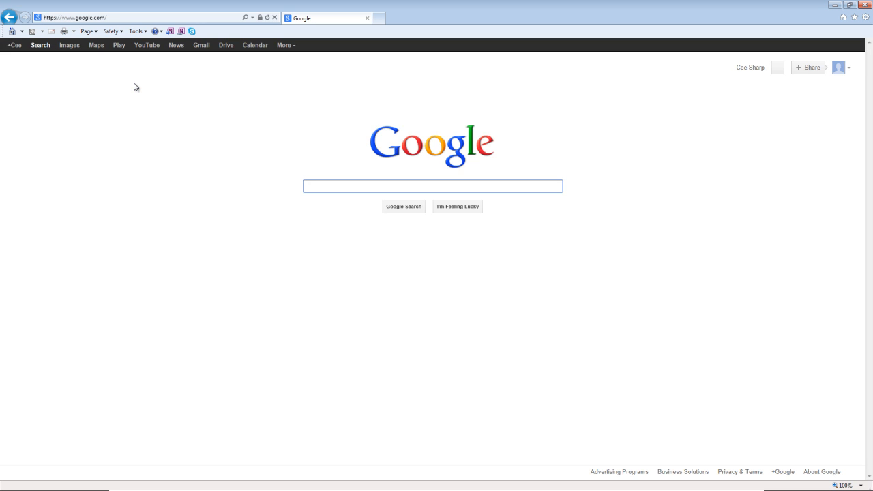
Search Google for 'visual studio 2012 express' and open the Microsoft Visual Studio 2012 download result
{"action": "type", "text": "vis"}
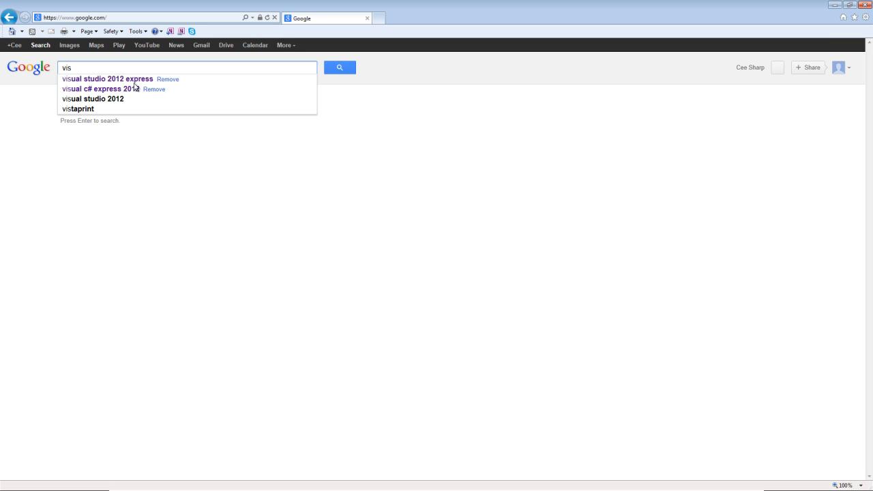
{"action": "left_click", "coordinate": [106, 78]}
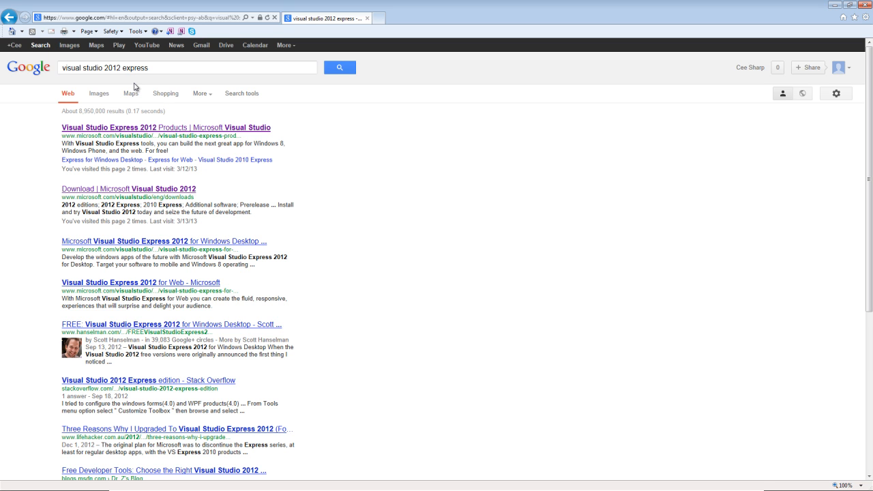
{"action": "mouse_move", "coordinate": [123, 126]}
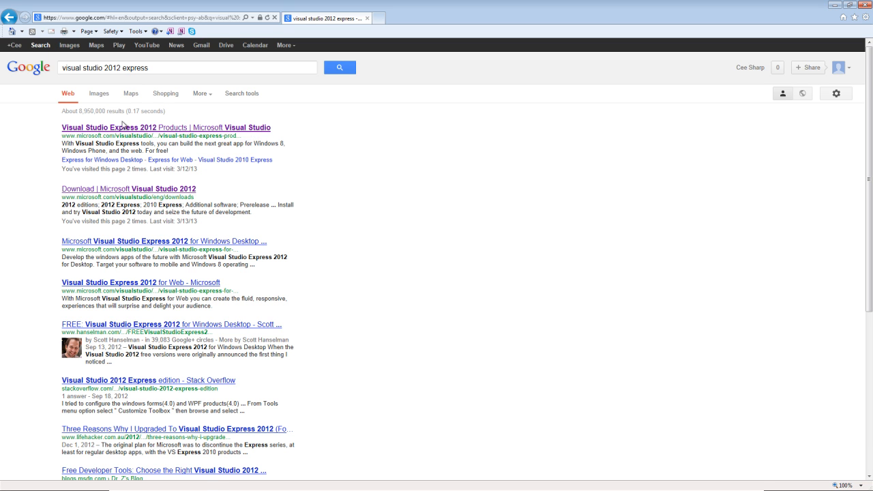
{"action": "mouse_move", "coordinate": [99, 132]}
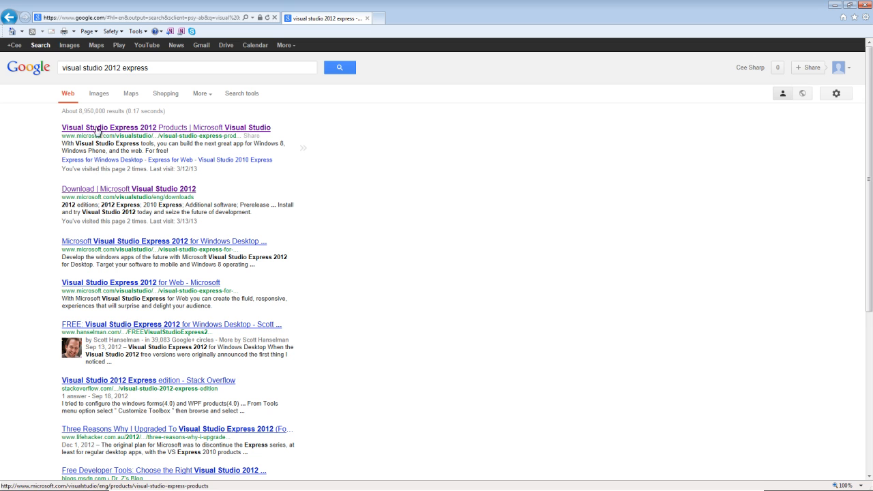
{"action": "mouse_move", "coordinate": [100, 194]}
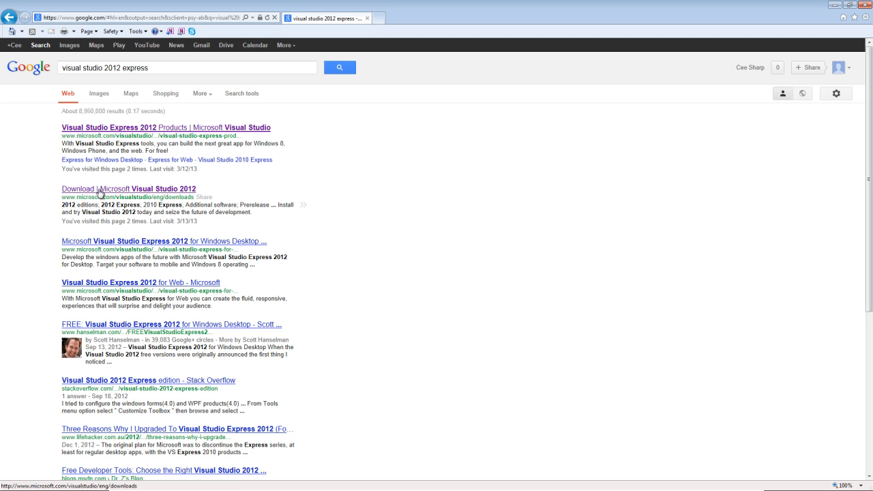
{"action": "left_click", "coordinate": [128, 188]}
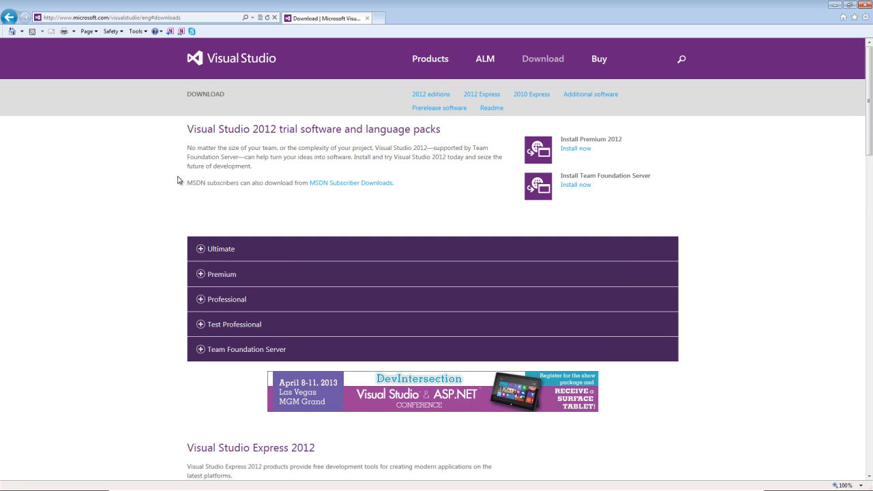
Download the Visual Studio Professional 2012 90-day trial web installer and run it when finished
{"action": "left_click", "coordinate": [225, 298]}
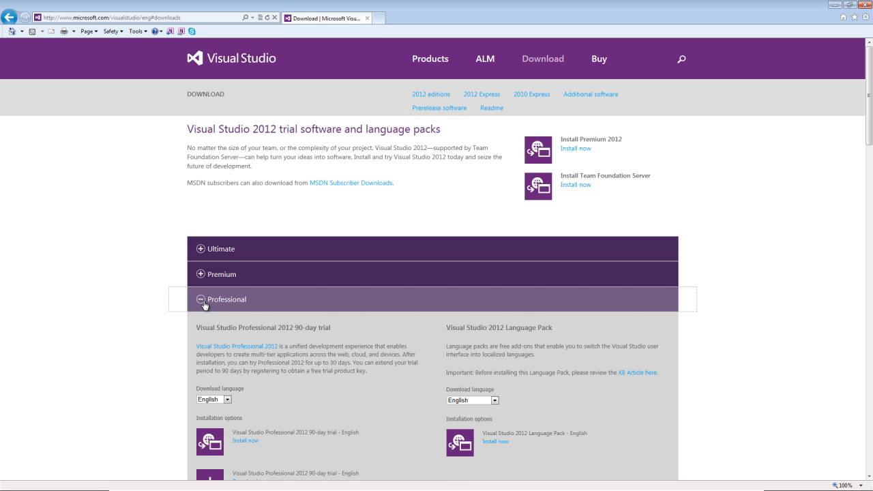
{"action": "scroll", "scroll_direction": "down", "scroll_amount": 3}
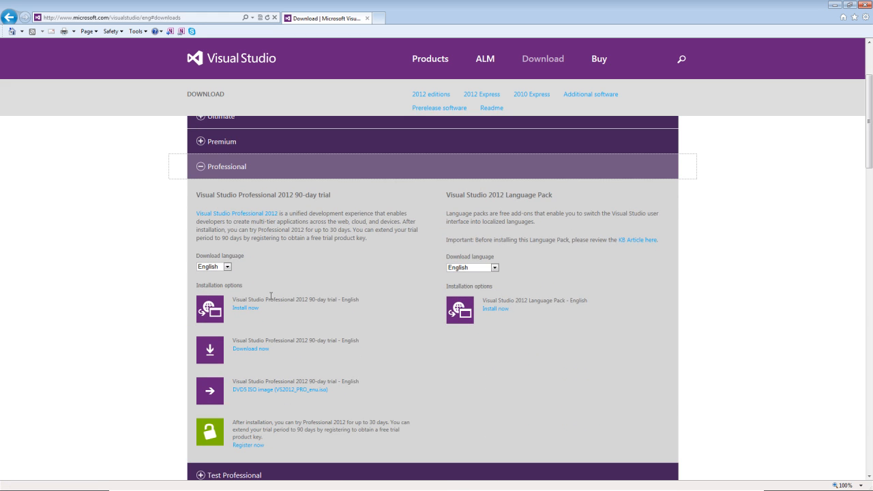
{"action": "mouse_move", "coordinate": [240, 282]}
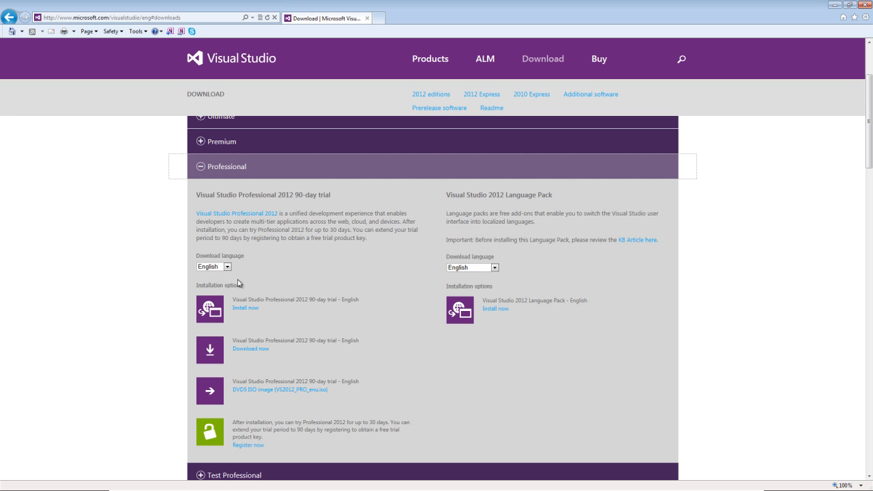
{"action": "mouse_move", "coordinate": [251, 316]}
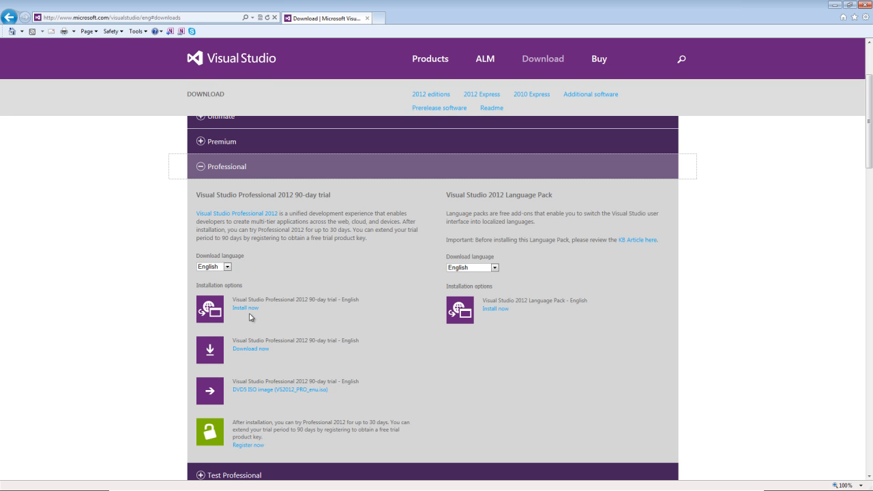
{"action": "mouse_move", "coordinate": [248, 355]}
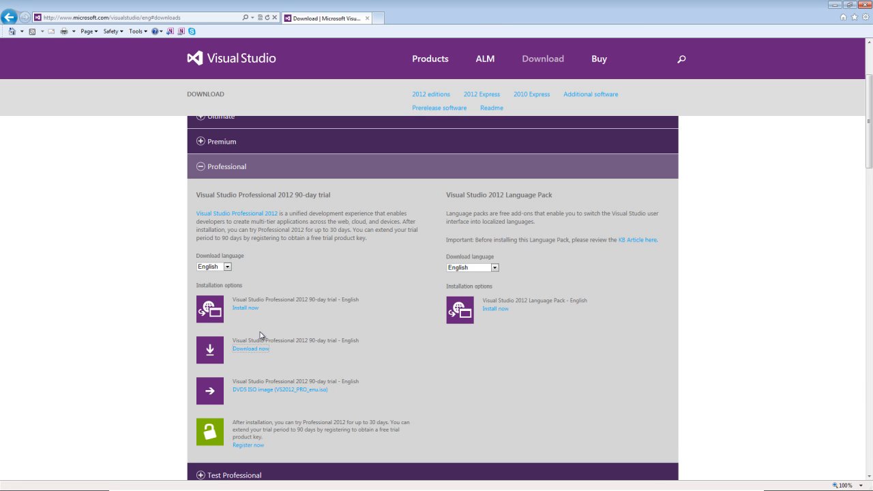
{"action": "left_click", "coordinate": [251, 349]}
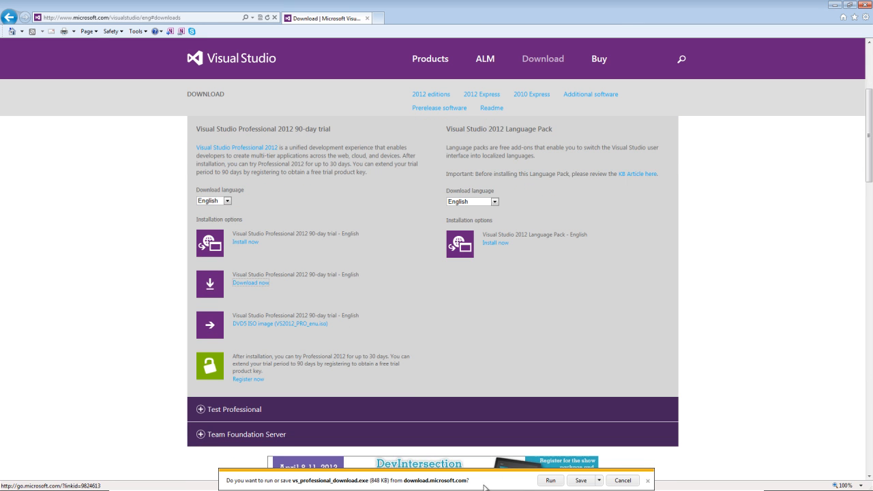
{"action": "left_click", "coordinate": [578, 481]}
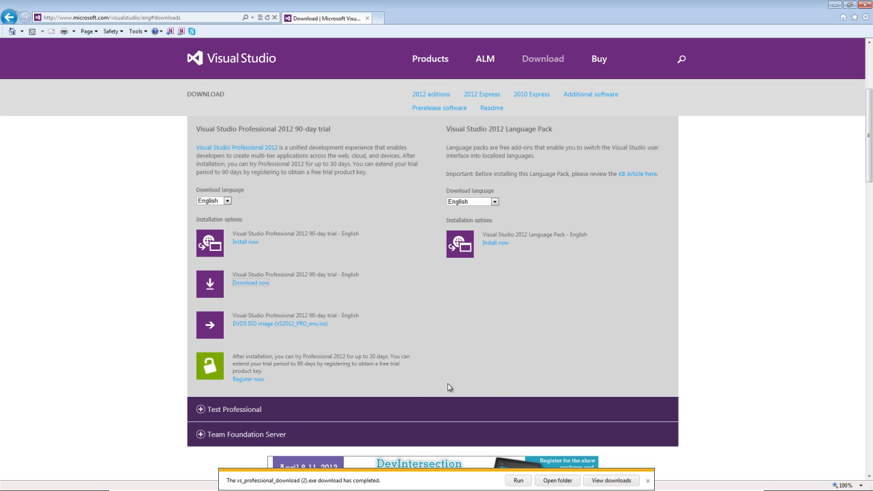
{"action": "left_click", "coordinate": [646, 480]}
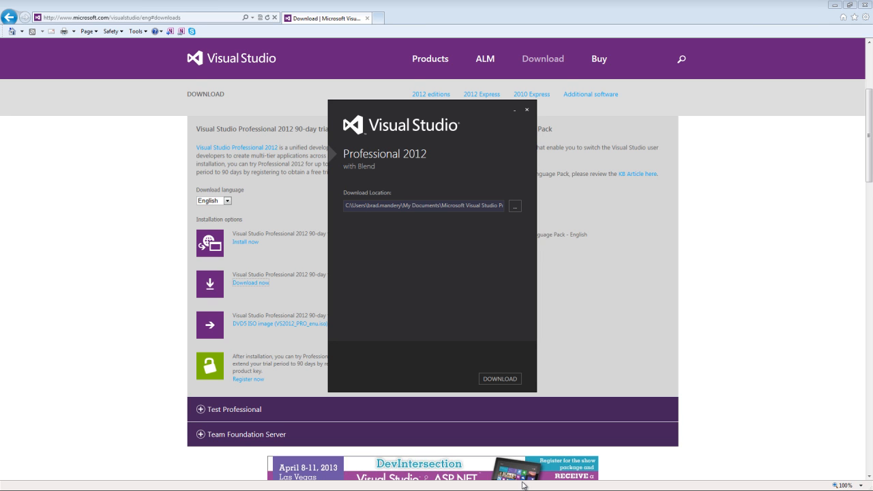
{"action": "mouse_move", "coordinate": [443, 229]}
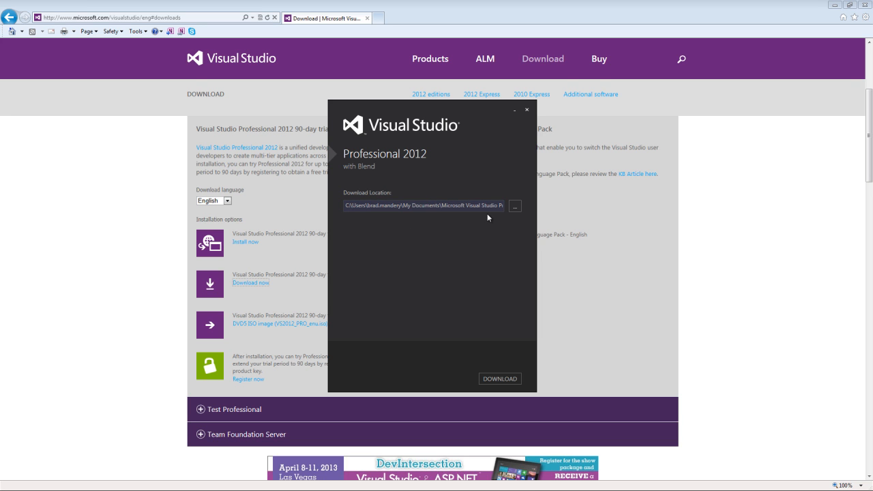
Set the installer's download location to the user's Desktop and start the download
{"action": "left_click", "coordinate": [514, 205]}
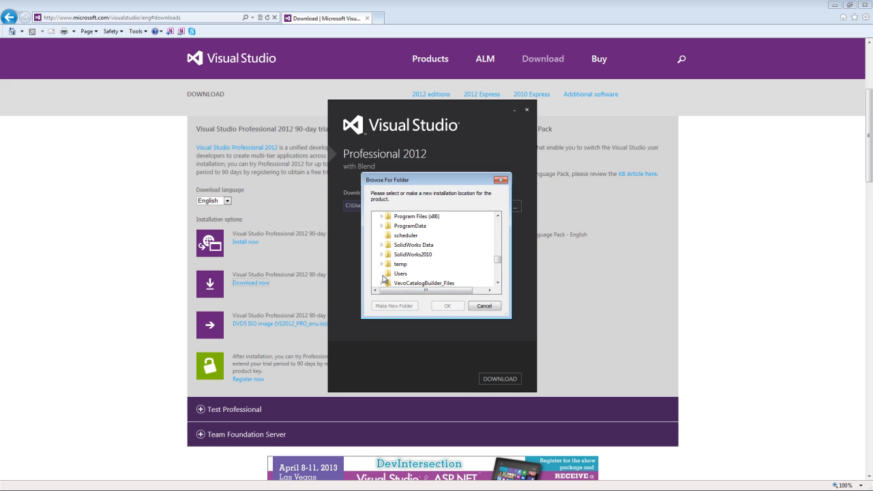
{"action": "left_click", "coordinate": [382, 272]}
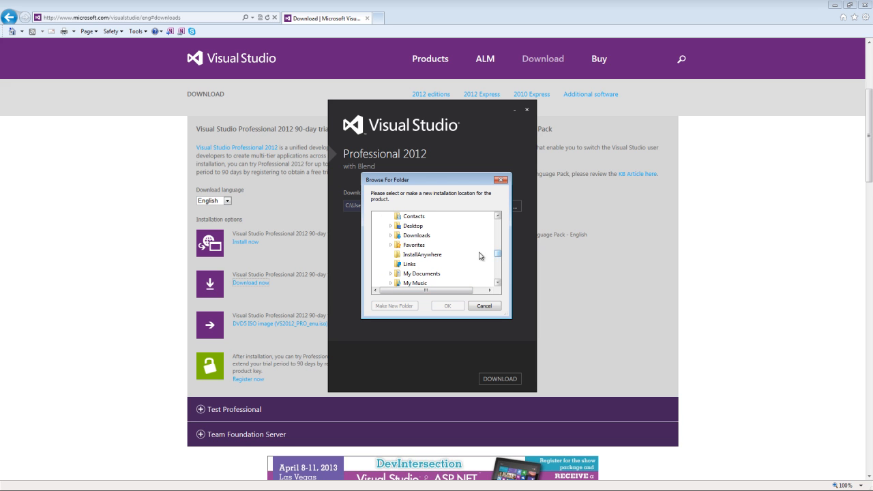
{"action": "left_click", "coordinate": [447, 305]}
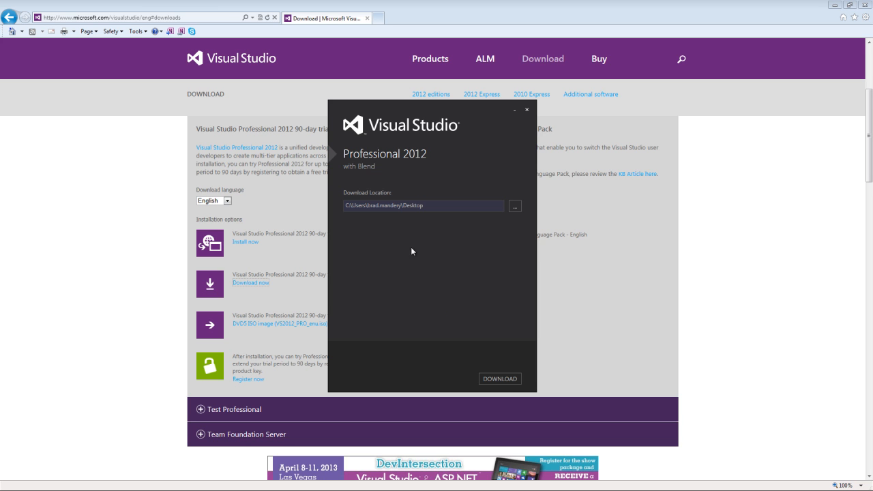
{"action": "left_click", "coordinate": [499, 379]}
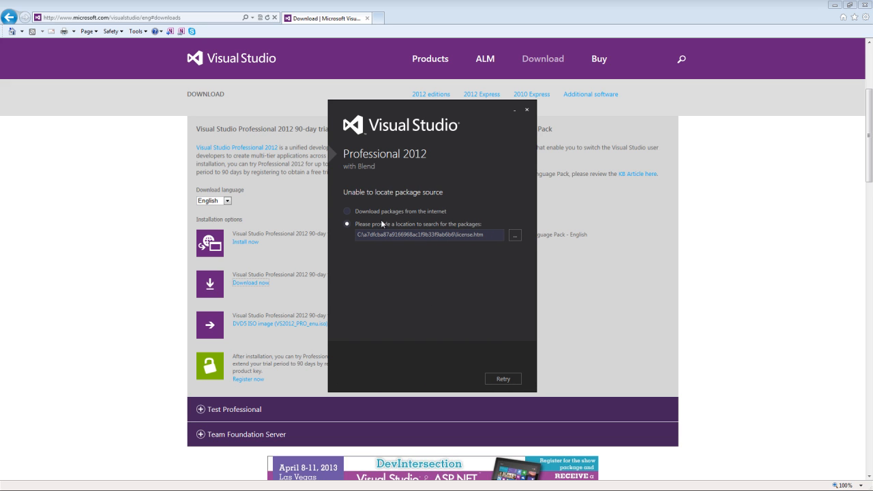
Choose to download packages from the Internet, retry acquiring, then cancel the setup download
{"action": "left_click", "coordinate": [346, 210]}
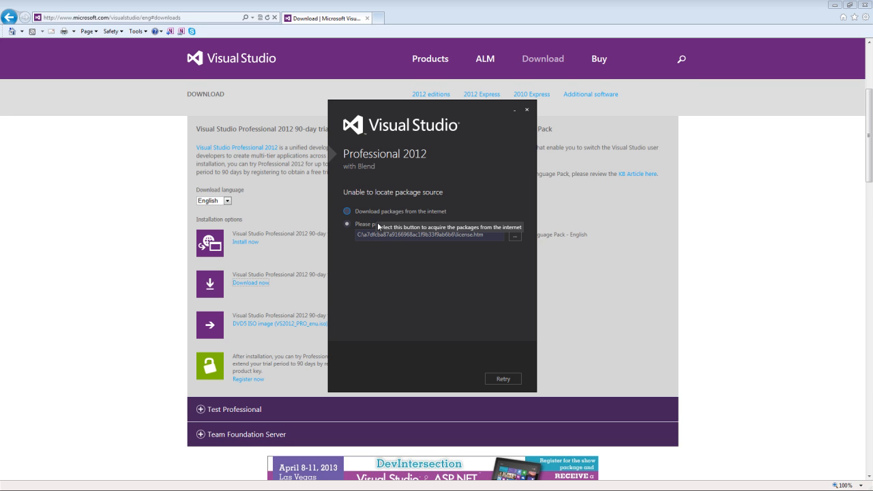
{"action": "left_click", "coordinate": [346, 210]}
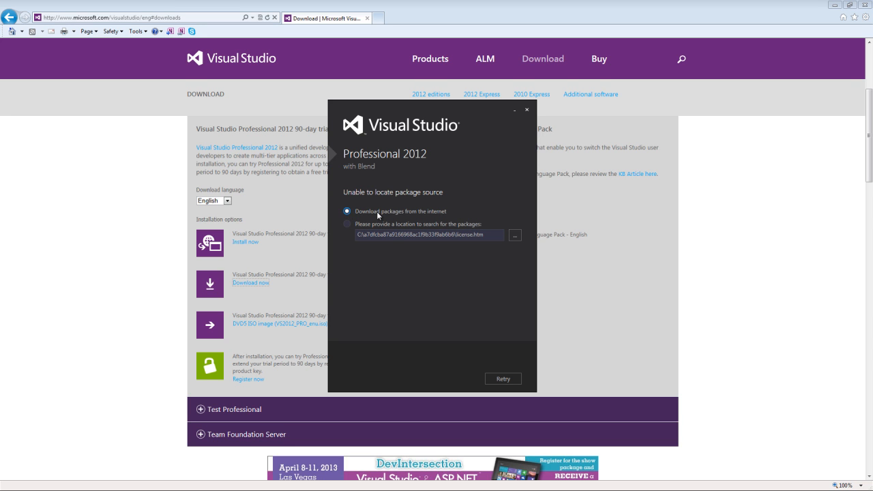
{"action": "mouse_move", "coordinate": [416, 276]}
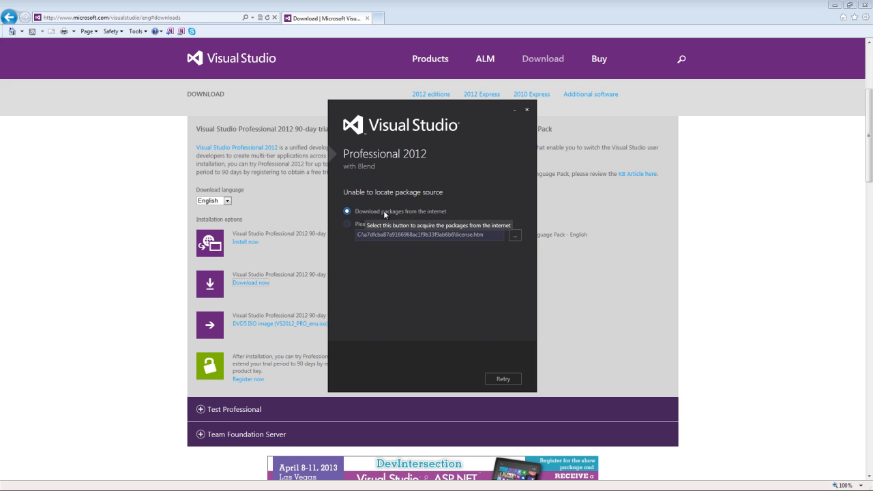
{"action": "mouse_move", "coordinate": [502, 352]}
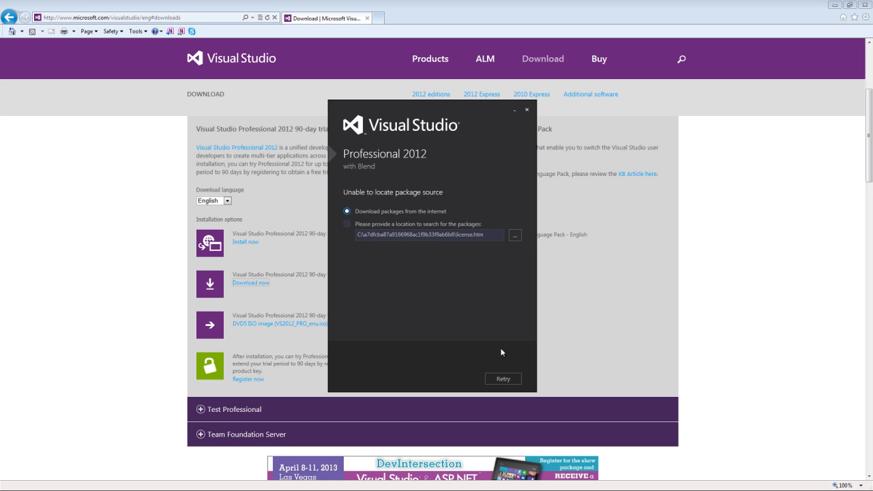
{"action": "left_click", "coordinate": [502, 379]}
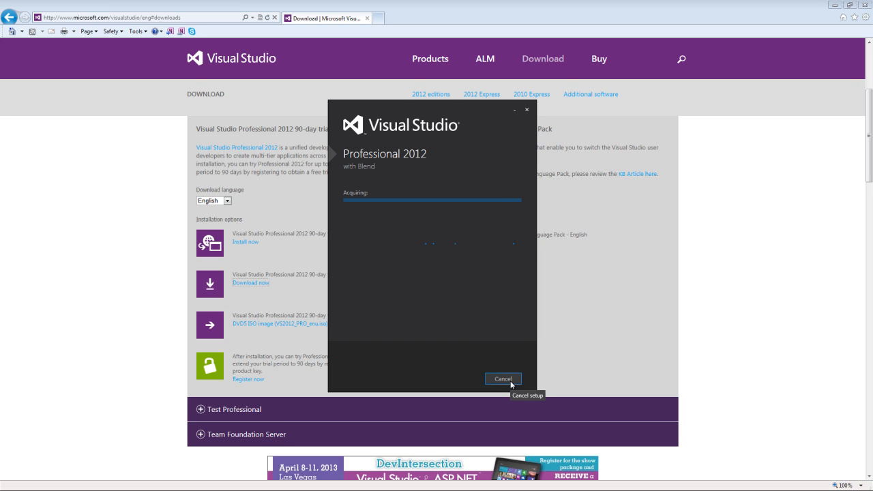
{"action": "mouse_move", "coordinate": [510, 384]}
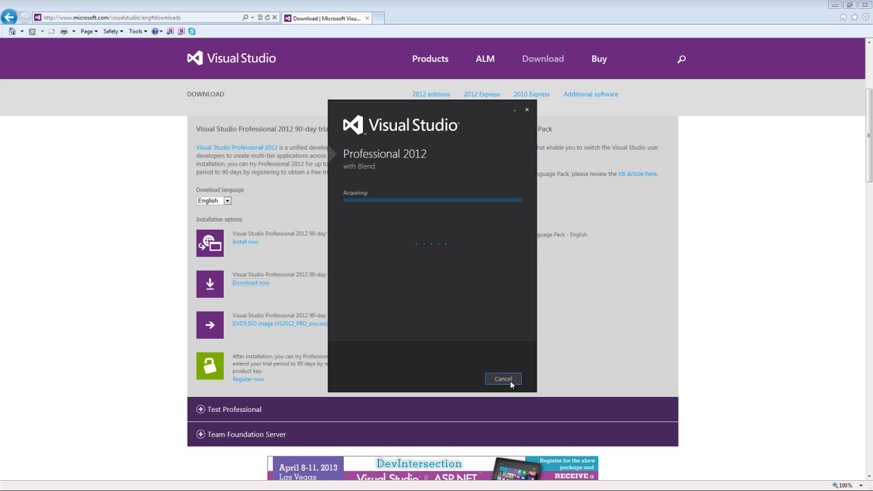
{"action": "left_click", "coordinate": [502, 379]}
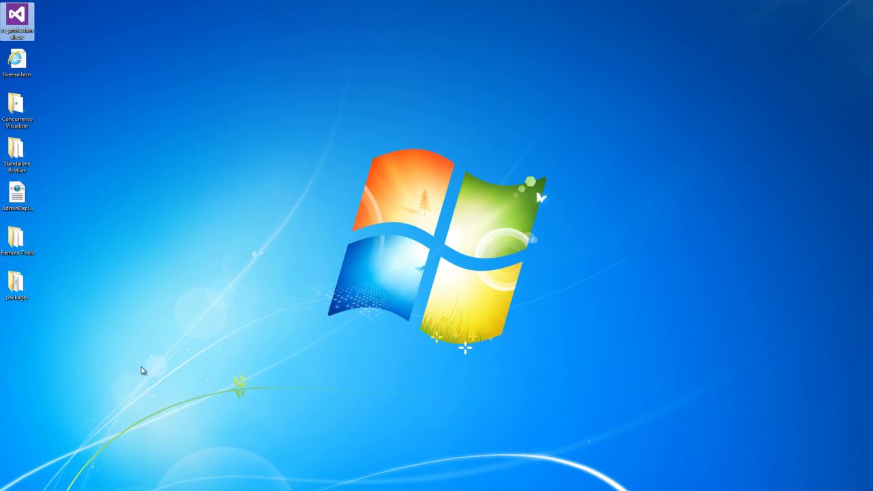
{"action": "mouse_move", "coordinate": [109, 109]}
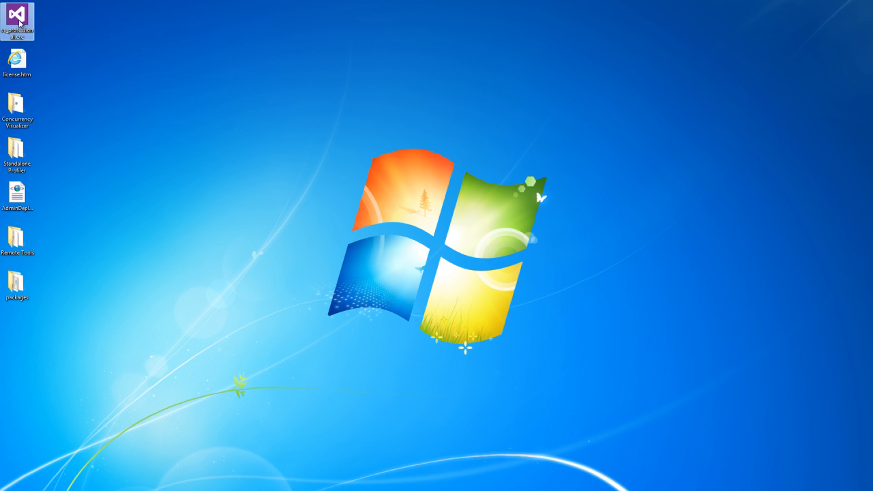
Launch the downloaded Visual Studio 2012 installer from its desktop icon
{"action": "double_click", "coordinate": [16, 17]}
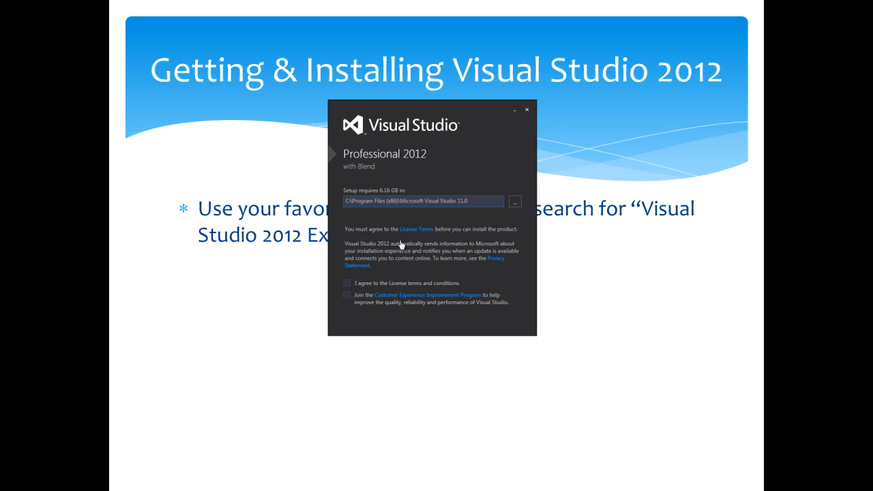
Accept the license terms and install with all optional features selected
{"action": "left_click", "coordinate": [347, 282]}
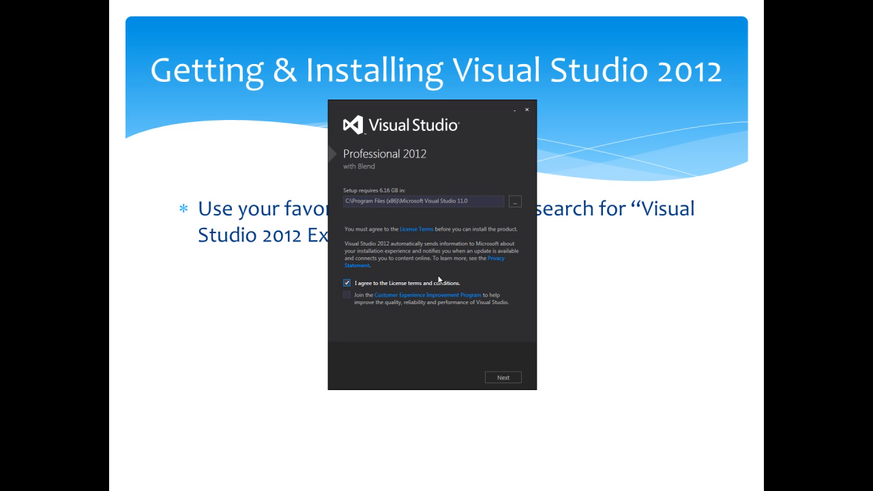
{"action": "mouse_move", "coordinate": [453, 285]}
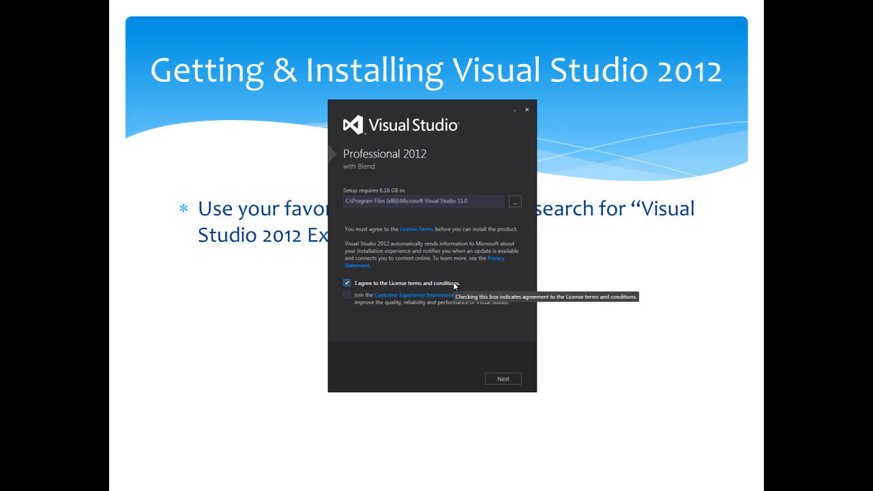
{"action": "mouse_move", "coordinate": [373, 309]}
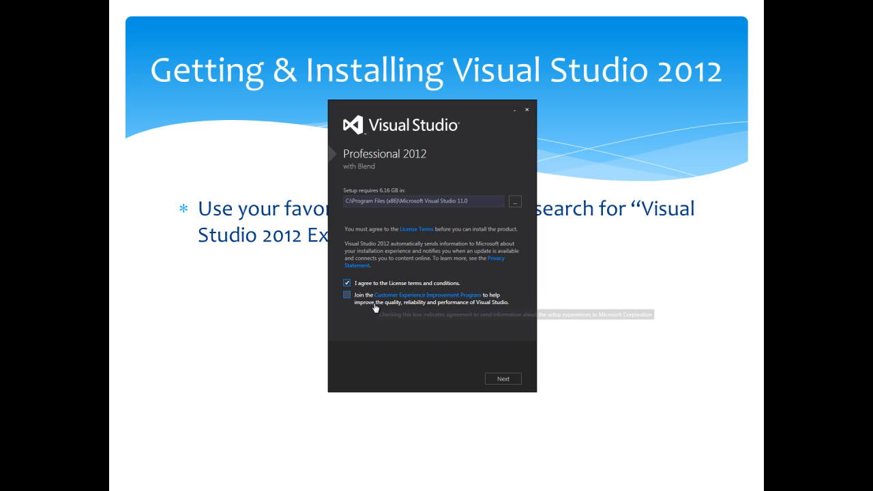
{"action": "mouse_move", "coordinate": [433, 314]}
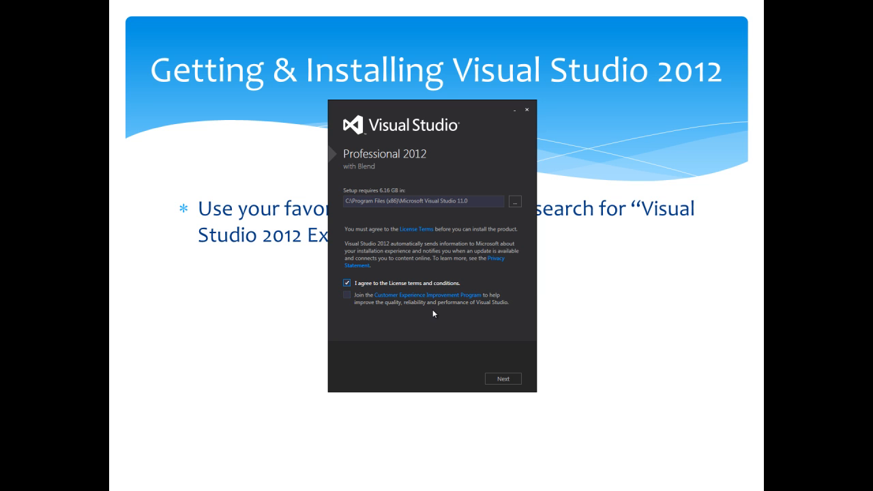
{"action": "mouse_move", "coordinate": [499, 387]}
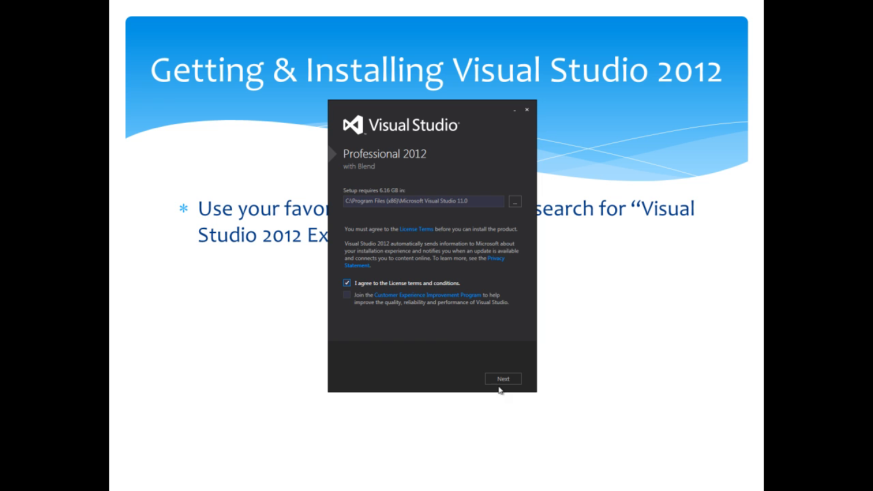
{"action": "left_click", "coordinate": [501, 379]}
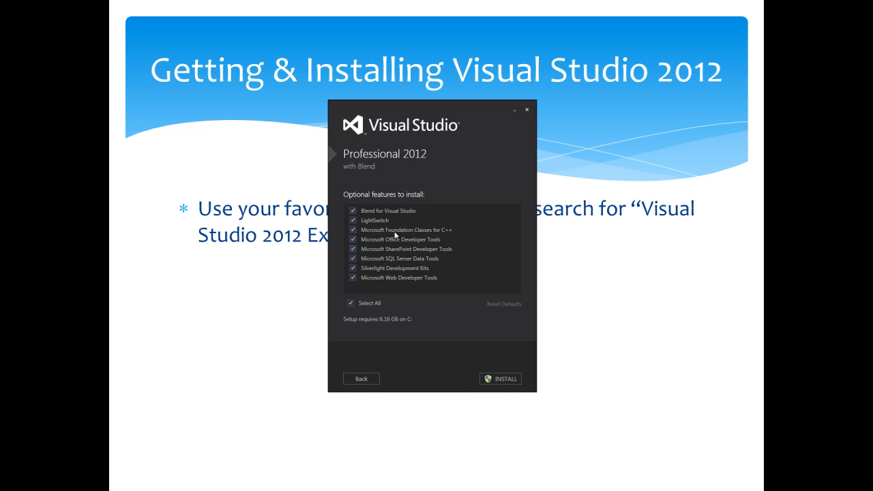
{"action": "mouse_move", "coordinate": [442, 332]}
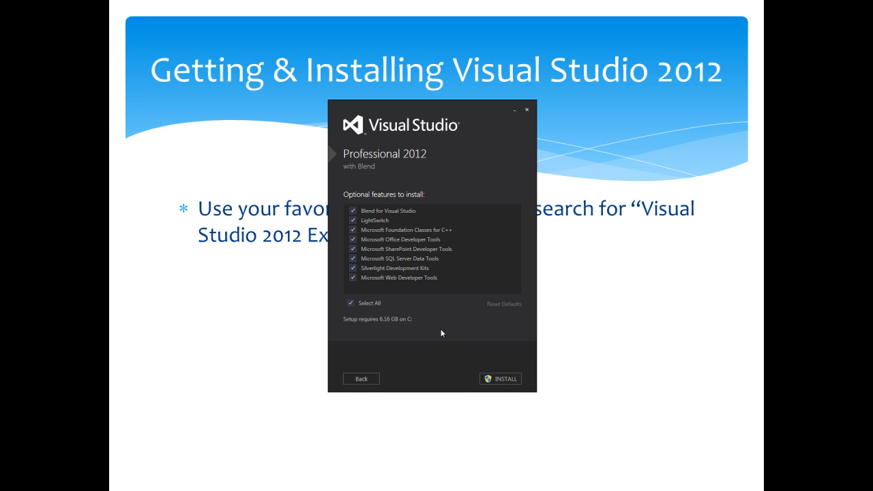
{"action": "left_click", "coordinate": [500, 379]}
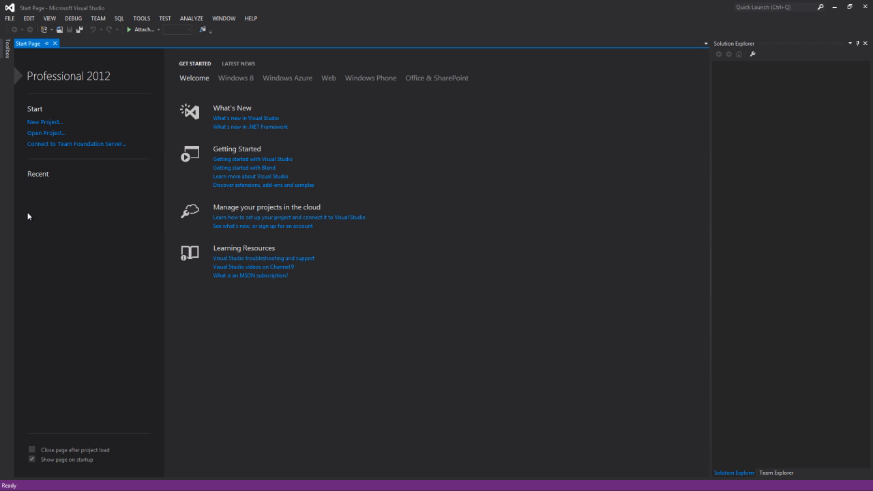
{"action": "mouse_move", "coordinate": [139, 255]}
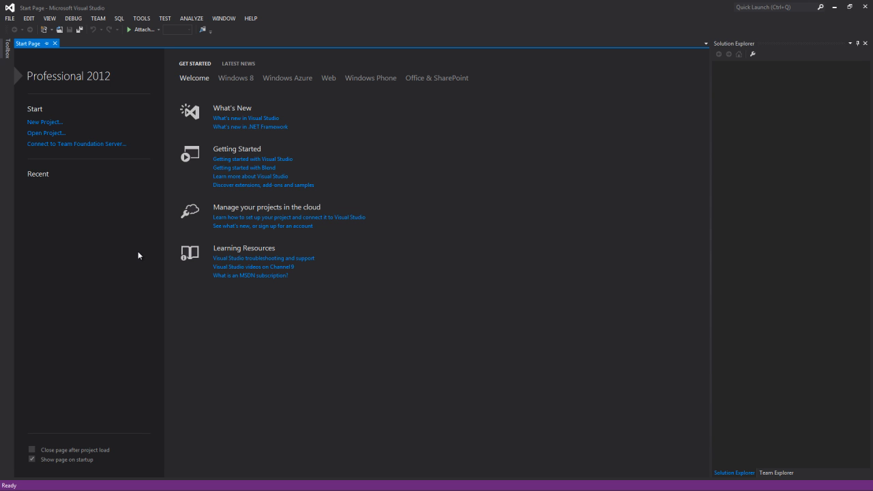
{"action": "mouse_move", "coordinate": [142, 19]}
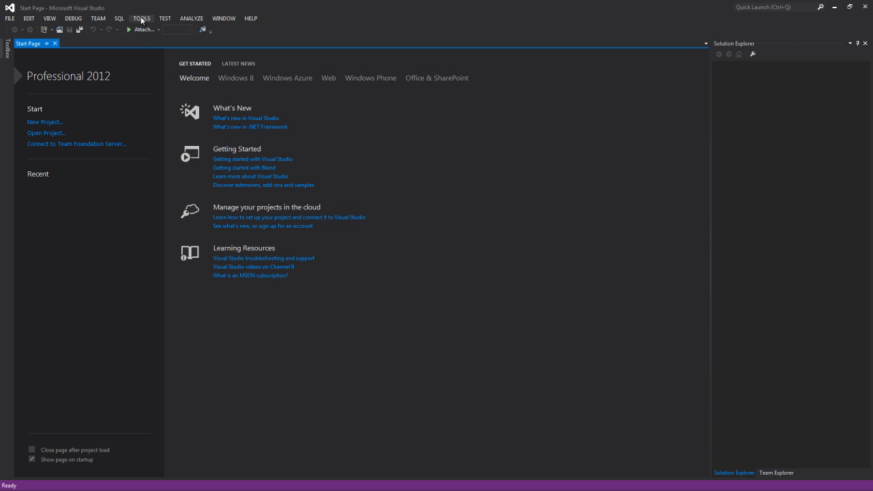
{"action": "left_click", "coordinate": [142, 18]}
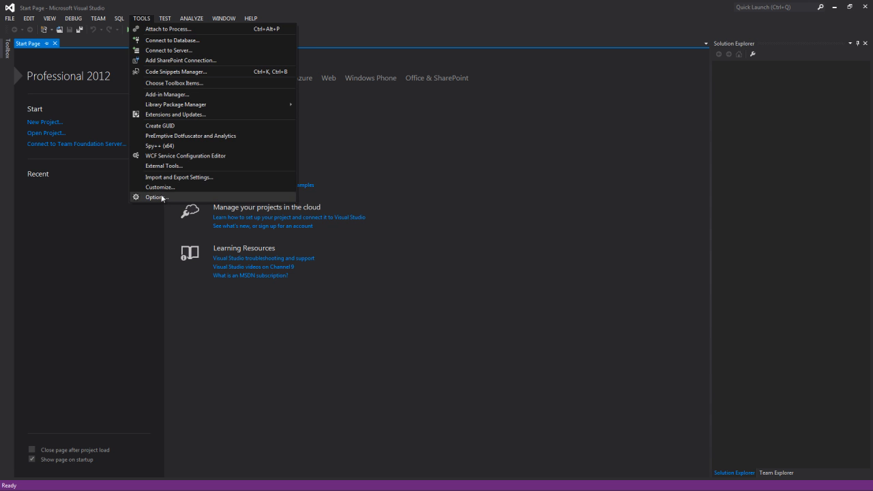
{"action": "left_click", "coordinate": [156, 196]}
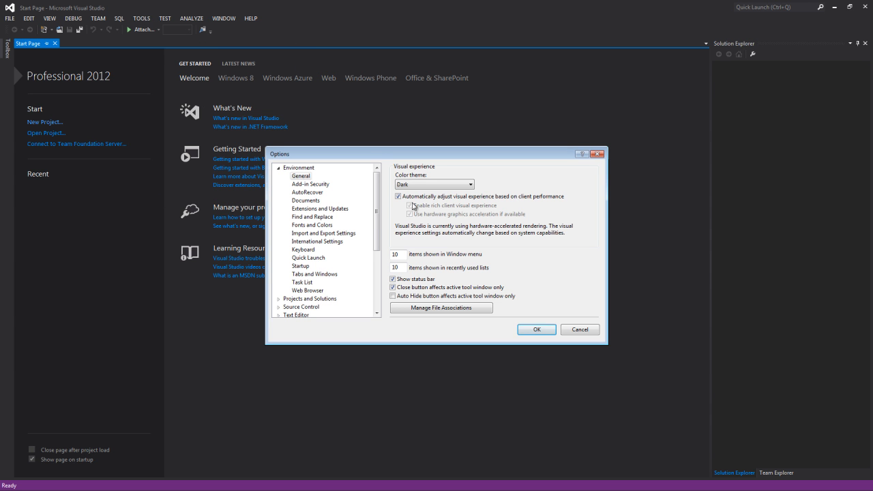
{"action": "left_click", "coordinate": [469, 184]}
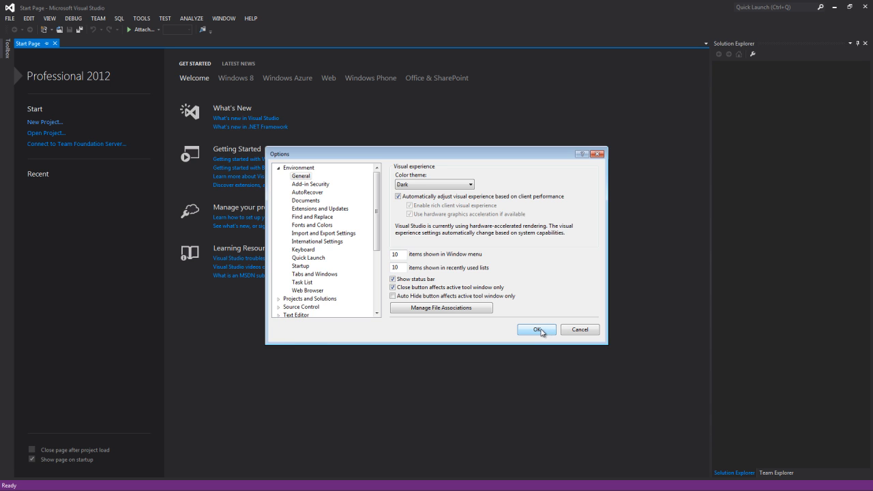
{"action": "left_click", "coordinate": [537, 329]}
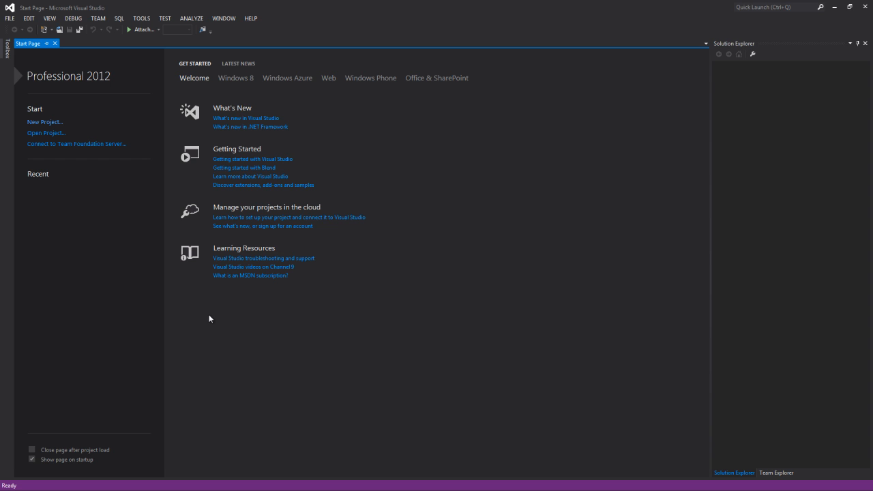
{"action": "mouse_move", "coordinate": [127, 254]}
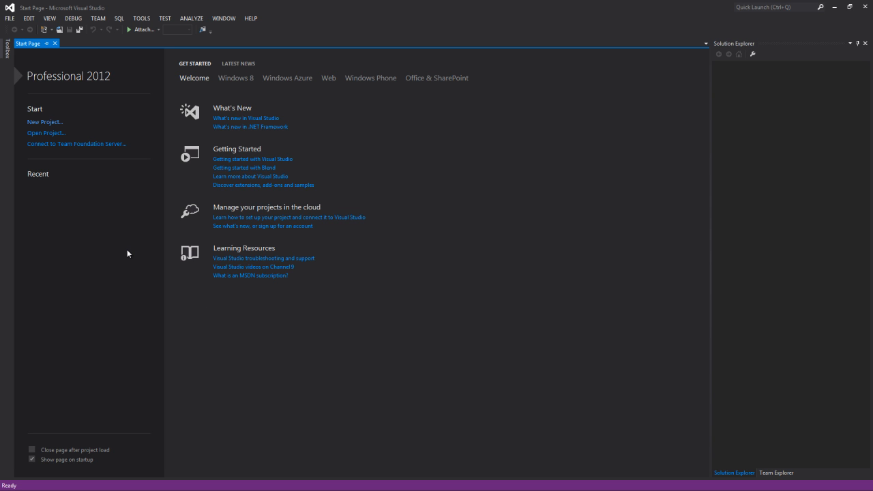
{"action": "mouse_move", "coordinate": [82, 293]}
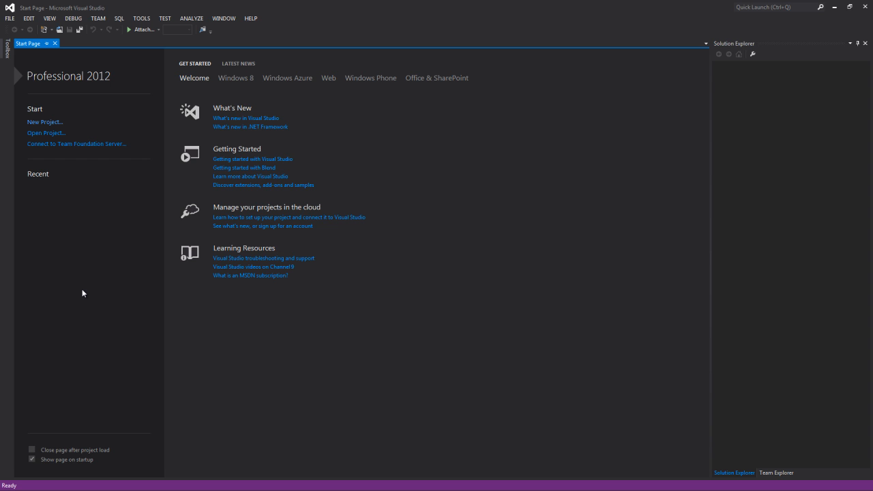
{"action": "mouse_move", "coordinate": [82, 141]}
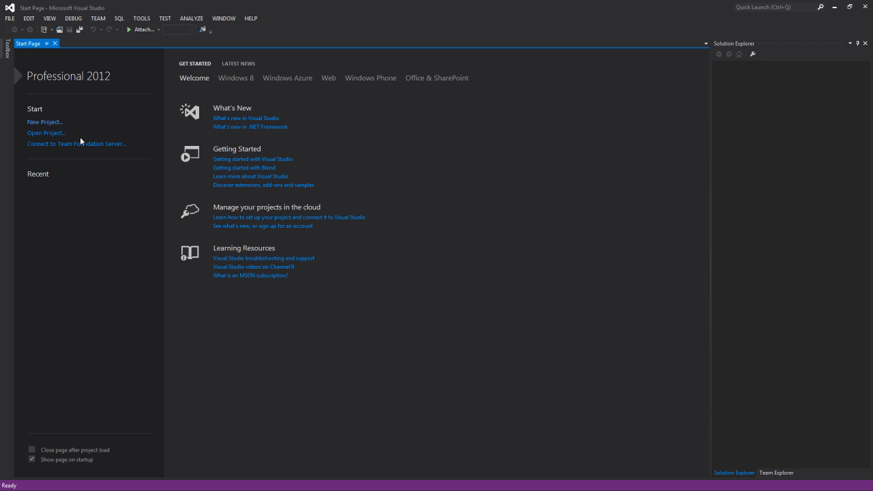
{"action": "left_click", "coordinate": [44, 122]}
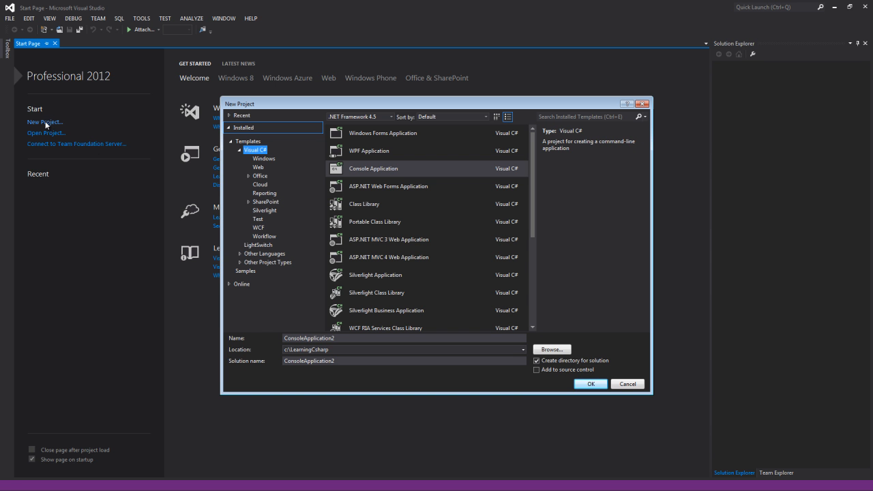
{"action": "mouse_move", "coordinate": [280, 199]}
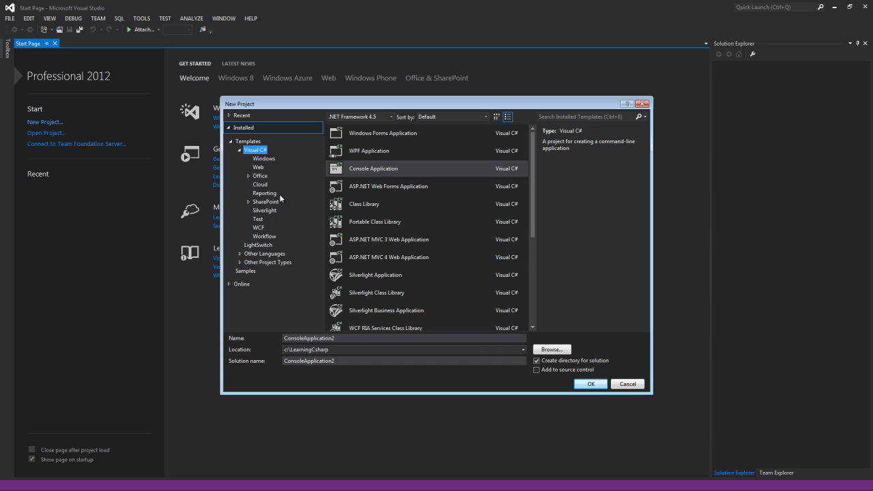
{"action": "mouse_move", "coordinate": [316, 150]}
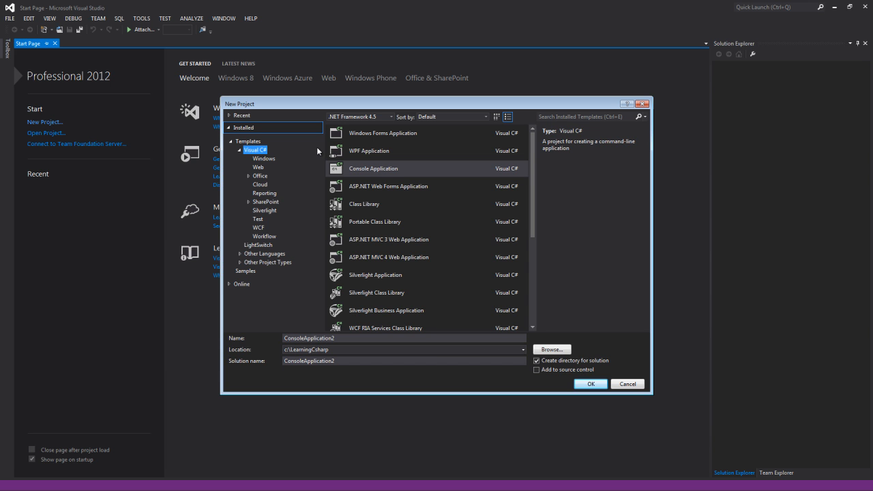
{"action": "mouse_move", "coordinate": [303, 215]}
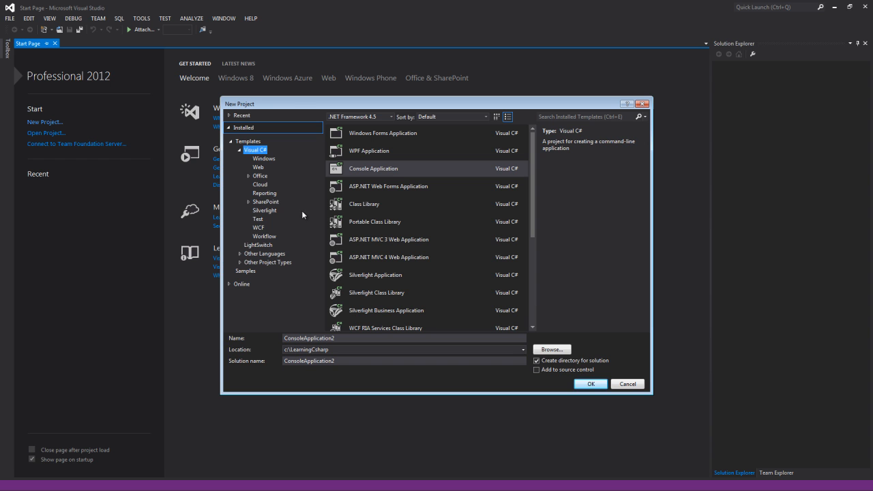
{"action": "mouse_move", "coordinate": [261, 150]}
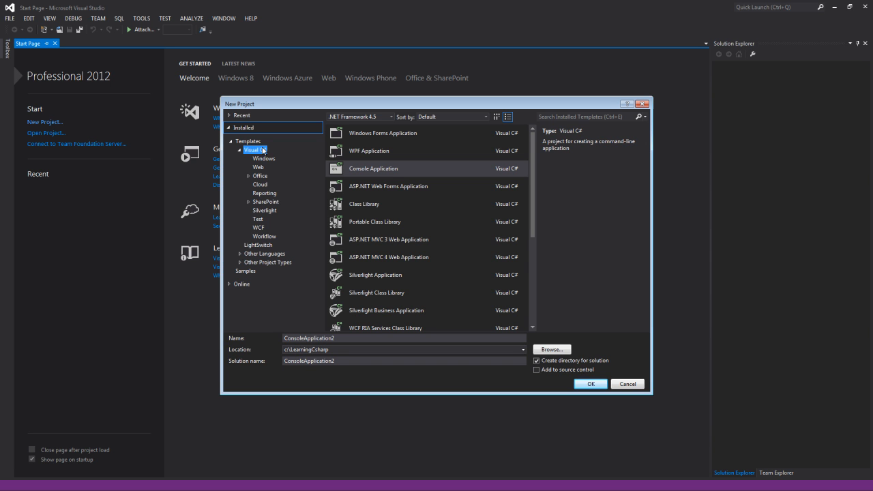
{"action": "mouse_move", "coordinate": [271, 159]}
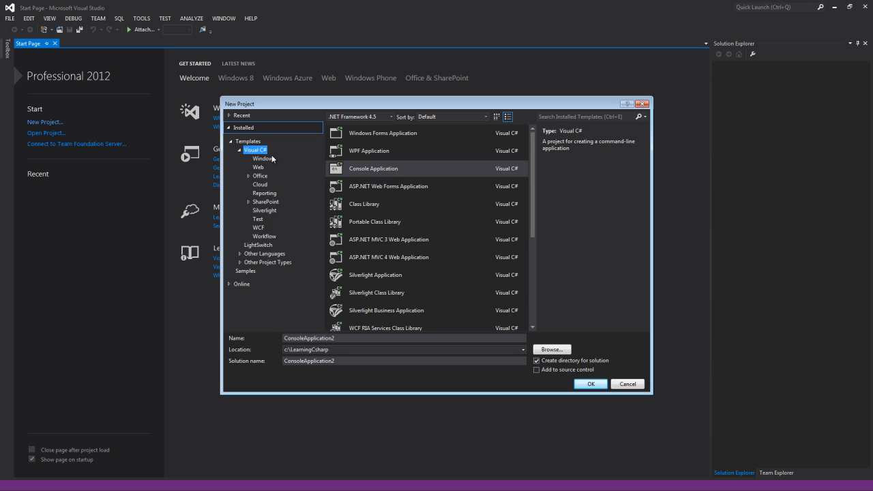
{"action": "mouse_move", "coordinate": [275, 170]}
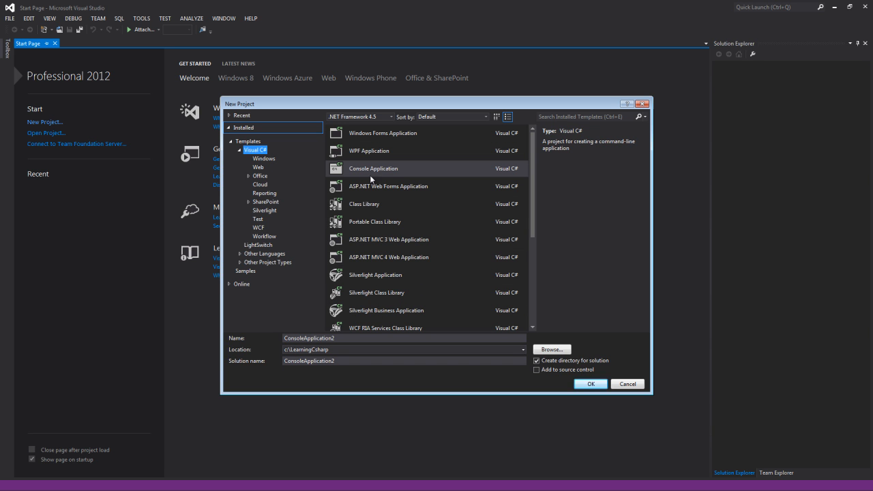
{"action": "mouse_move", "coordinate": [380, 169]}
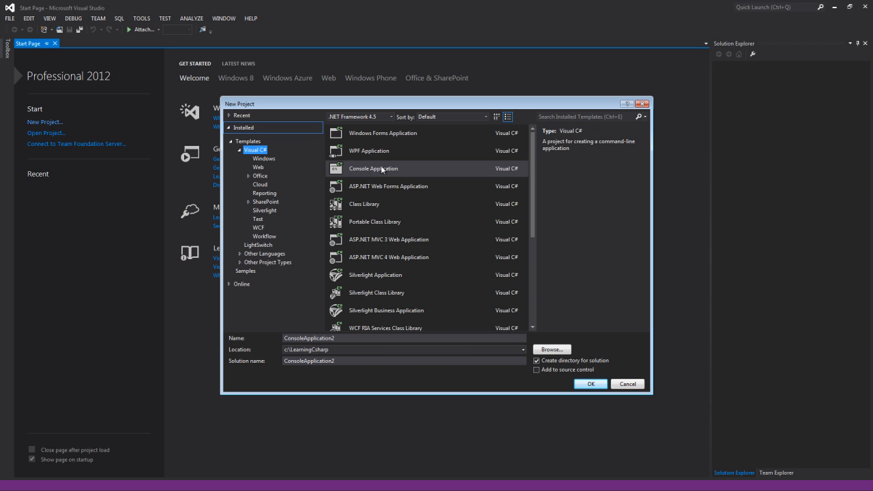
{"action": "mouse_move", "coordinate": [382, 134]}
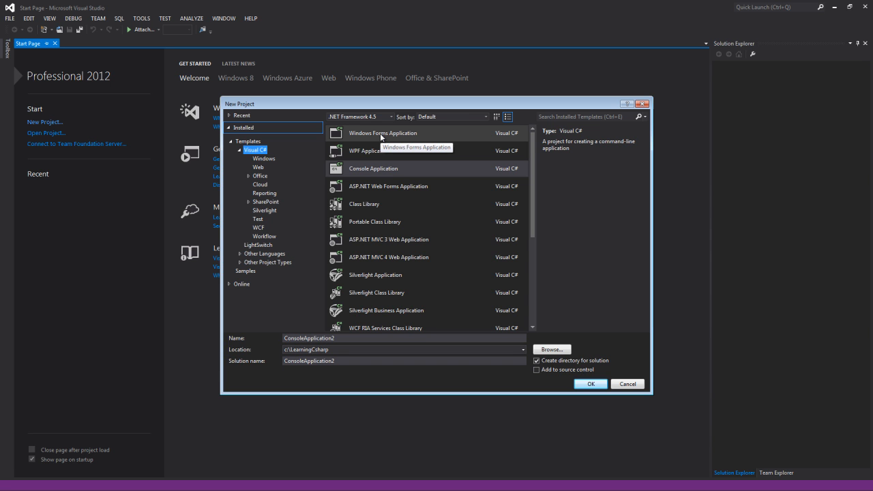
{"action": "mouse_move", "coordinate": [382, 133]}
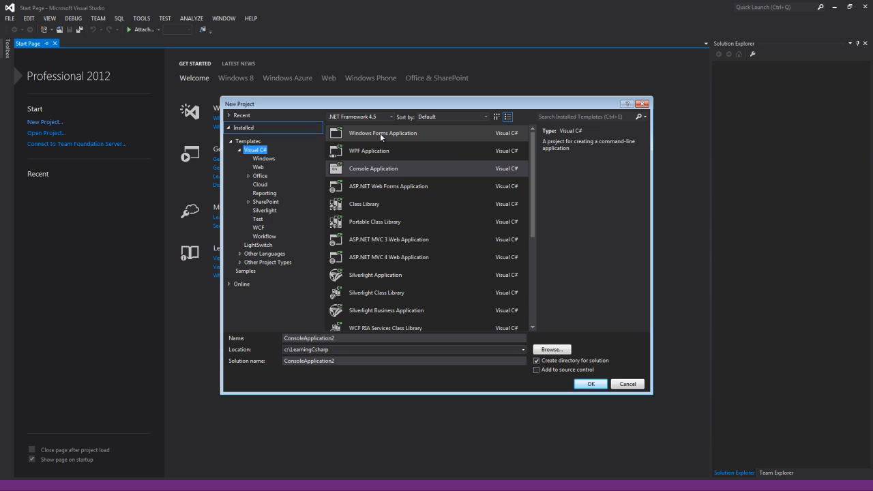
{"action": "mouse_move", "coordinate": [374, 169]}
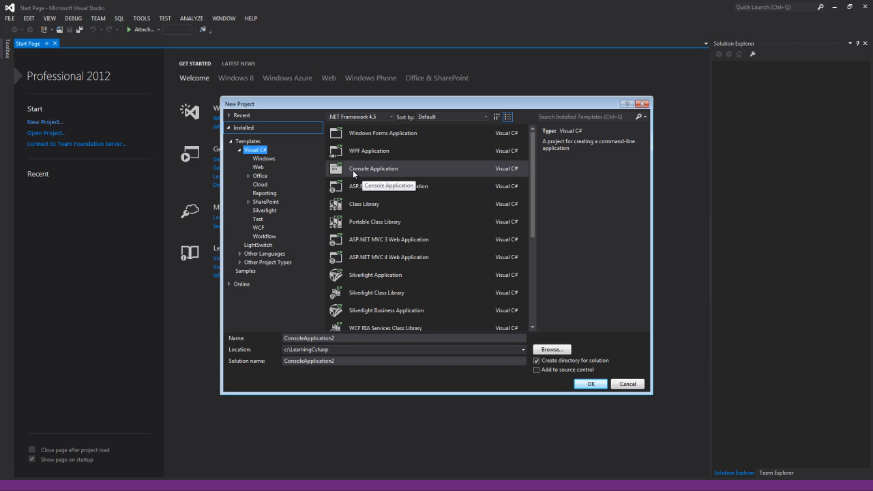
{"action": "mouse_move", "coordinate": [353, 175]}
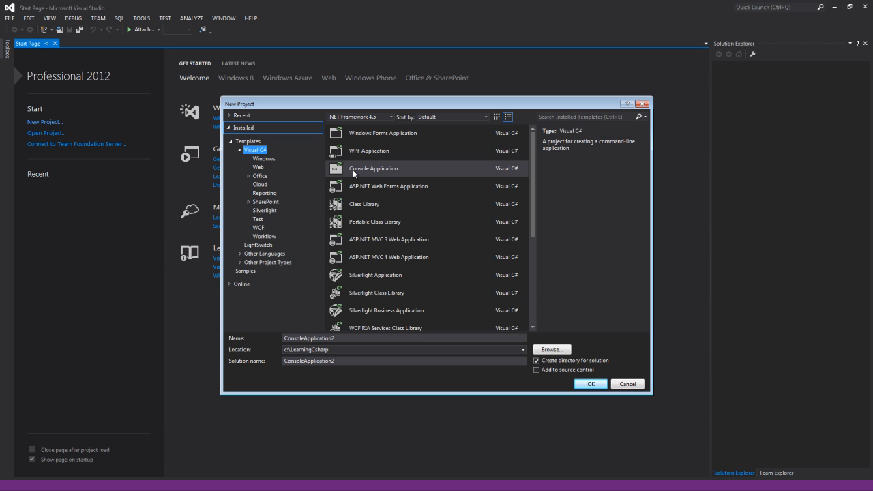
{"action": "mouse_move", "coordinate": [363, 175]}
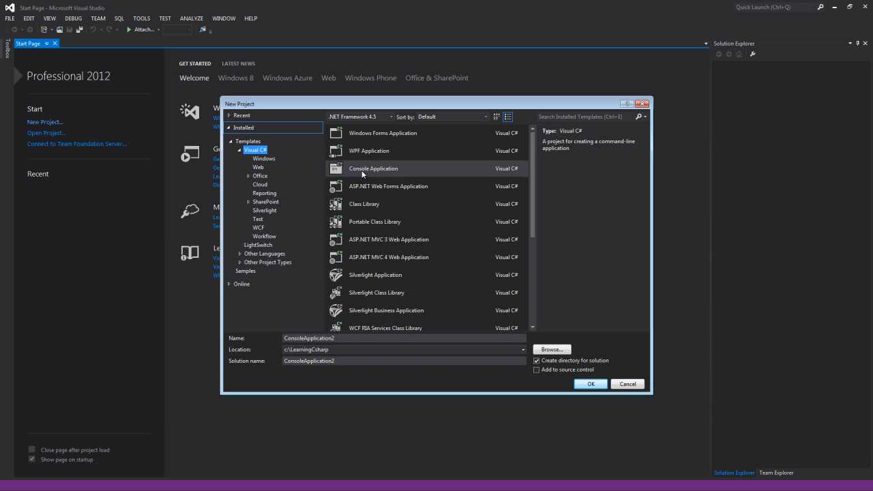
Choose Console Application, name the project HelloWorld and the solution LearningSharp.HelloWorld
{"action": "left_click", "coordinate": [374, 169]}
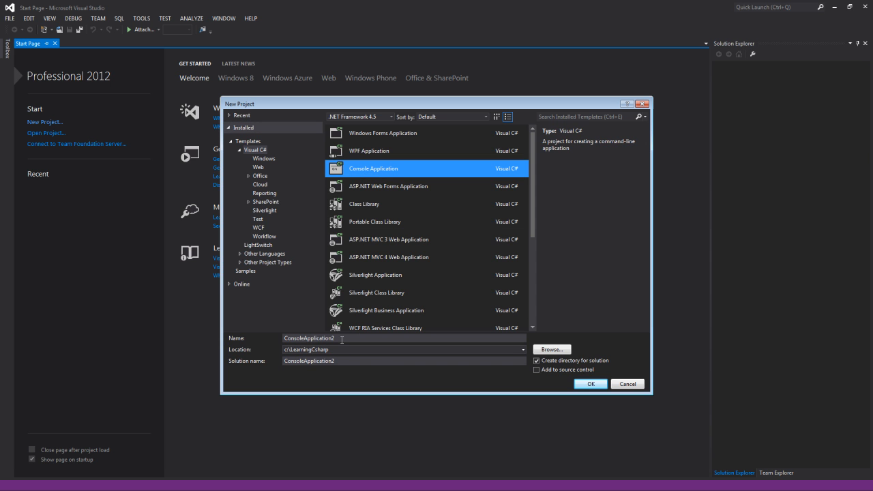
{"action": "triple_click", "coordinate": [309, 339]}
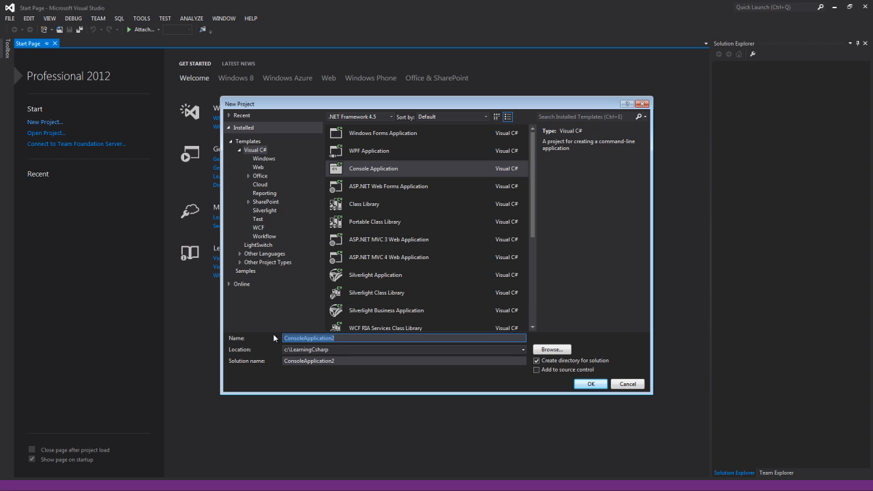
{"action": "type", "text": "Hello"}
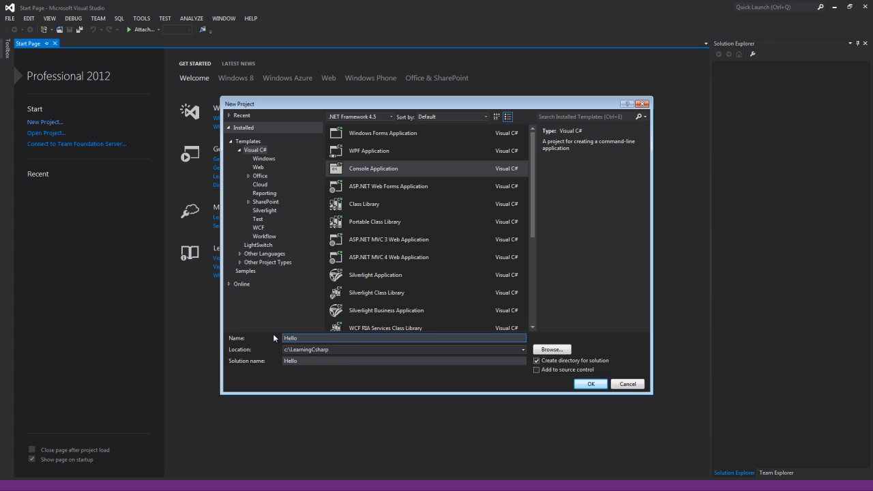
{"action": "type", "text": "W"}
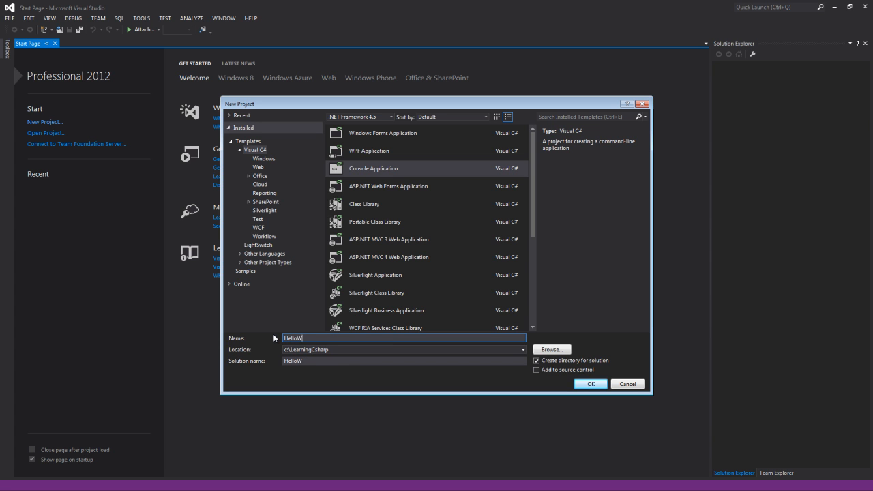
{"action": "type", "text": "orld"}
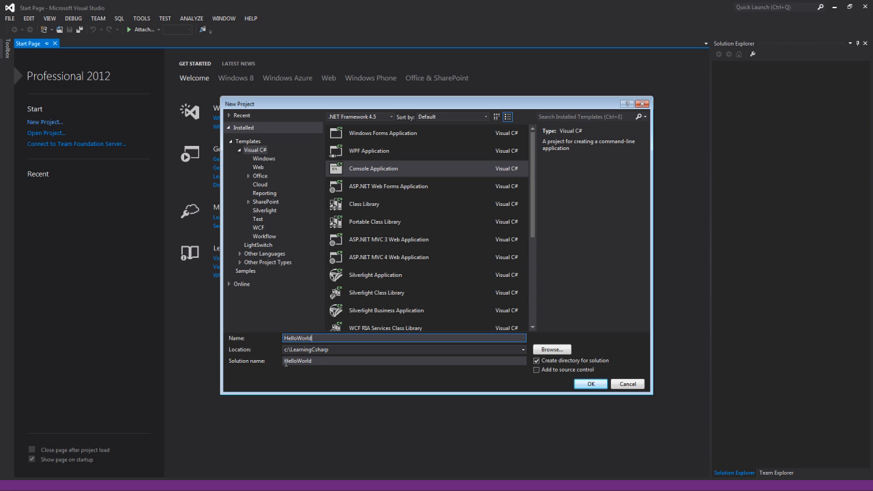
{"action": "mouse_move", "coordinate": [342, 360]}
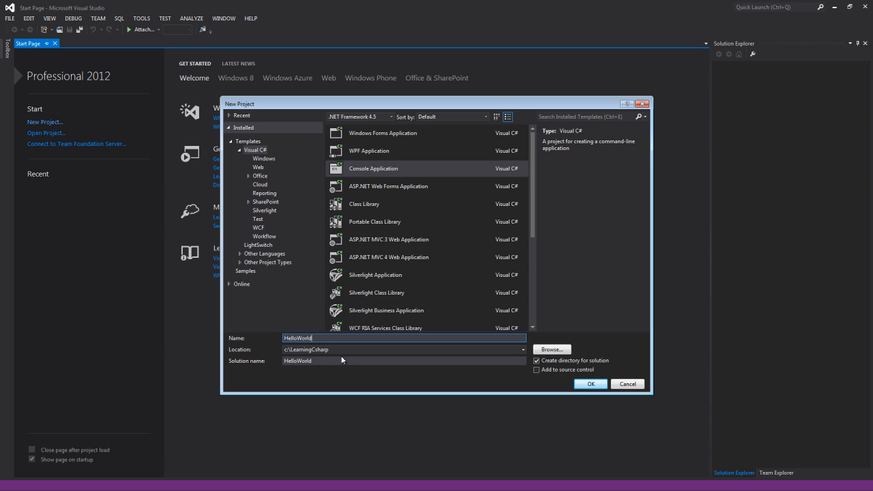
{"action": "mouse_move", "coordinate": [338, 360]}
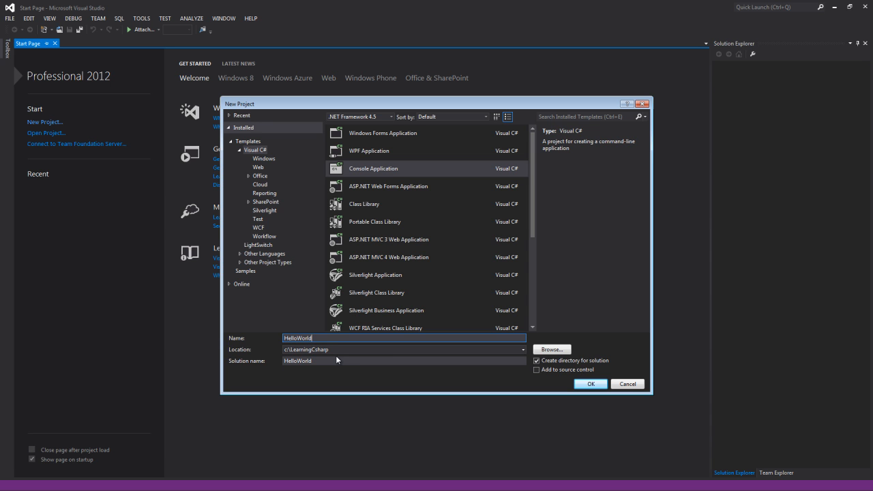
{"action": "mouse_move", "coordinate": [316, 361]}
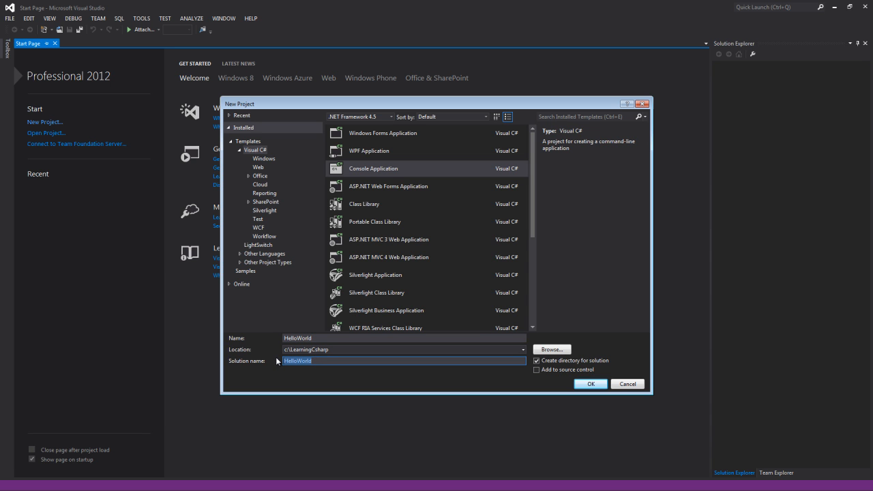
{"action": "type", "text": "LearningSharp-"}
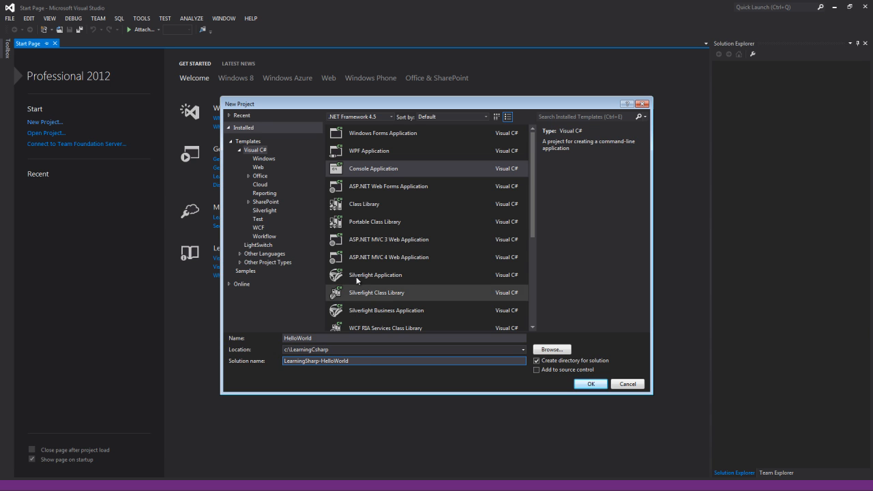
{"action": "mouse_move", "coordinate": [592, 390]}
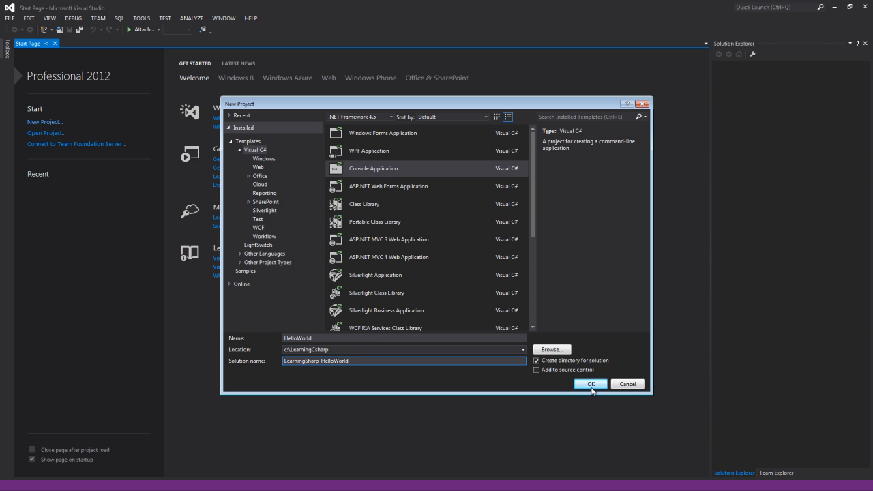
Create the HelloWorld project and tidy its node in Solution Explorer
{"action": "left_click", "coordinate": [589, 383]}
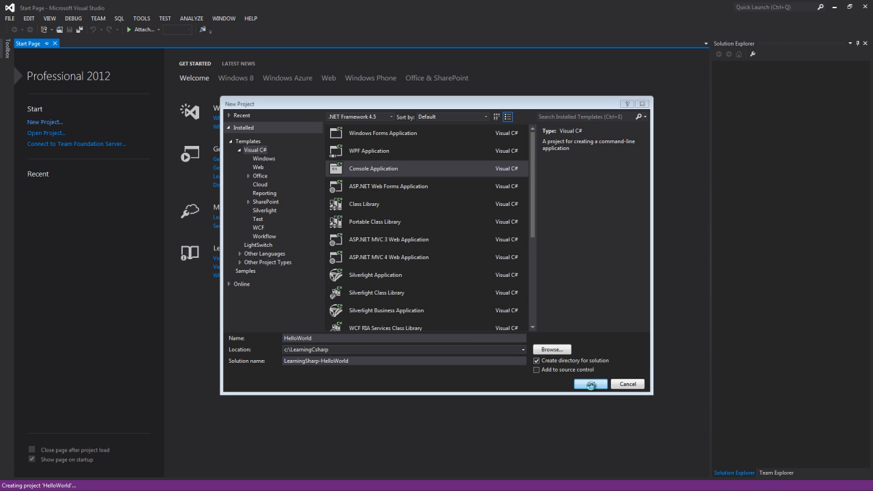
{"action": "left_click", "coordinate": [589, 383]}
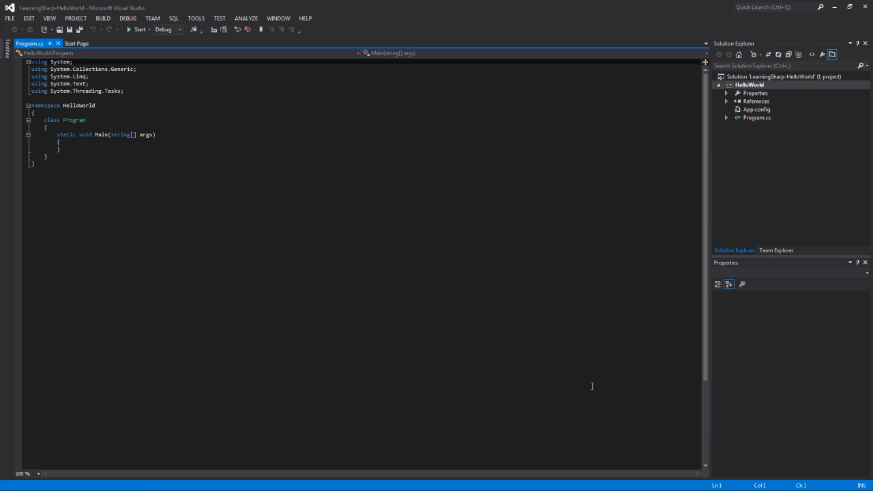
{"action": "mouse_move", "coordinate": [371, 274]}
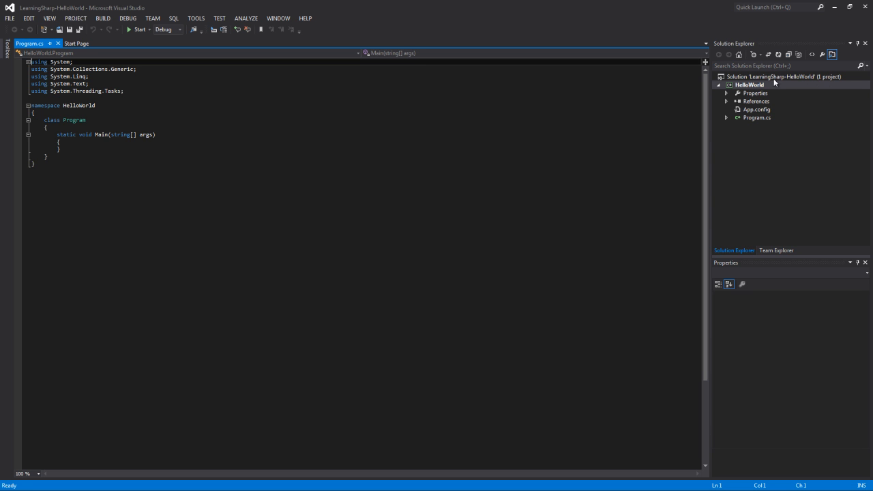
{"action": "mouse_move", "coordinate": [785, 90]}
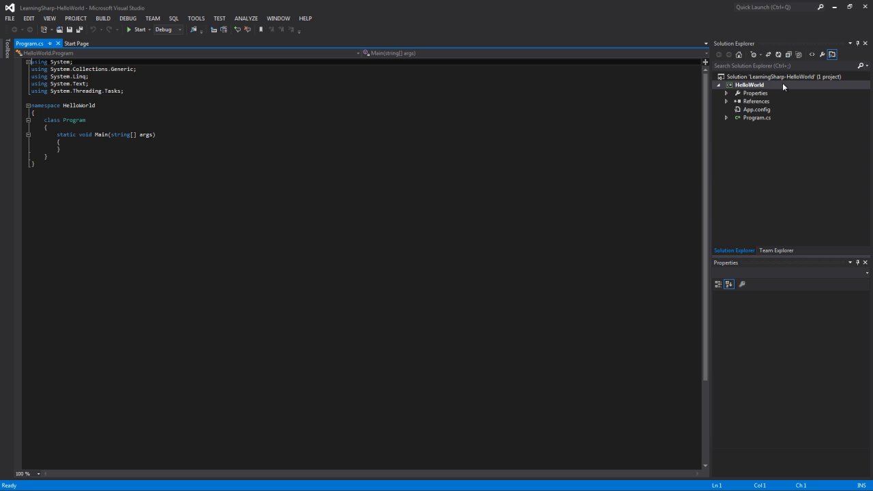
{"action": "mouse_move", "coordinate": [794, 87]}
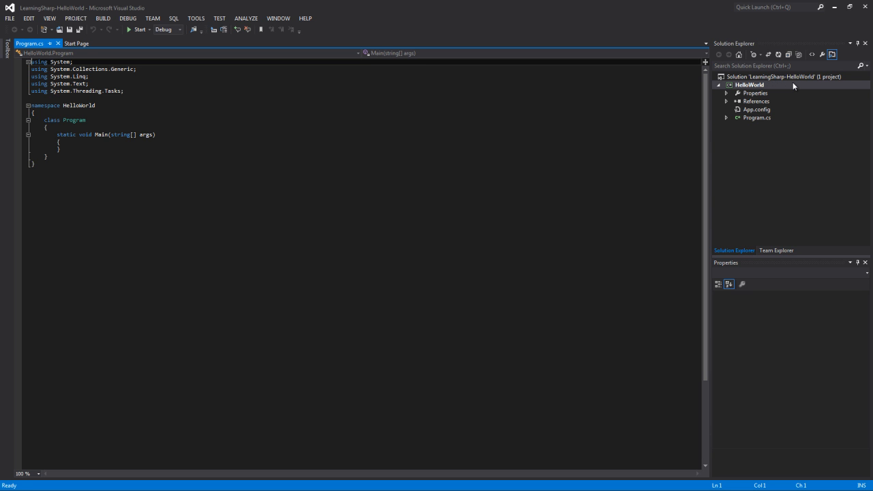
{"action": "mouse_move", "coordinate": [758, 93]}
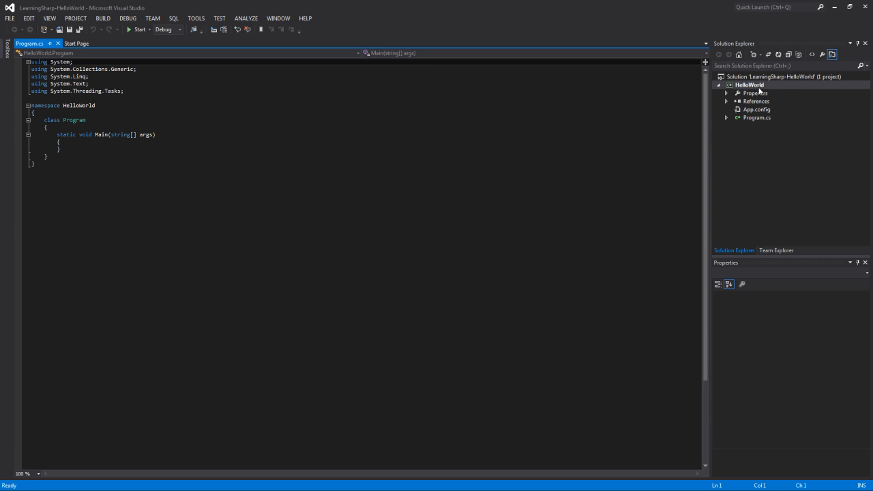
{"action": "left_click", "coordinate": [750, 84]}
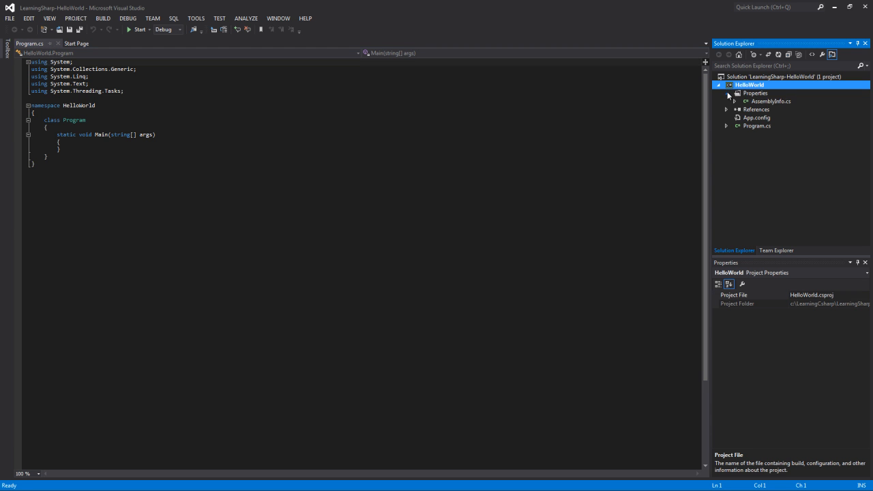
{"action": "left_click", "coordinate": [727, 93]}
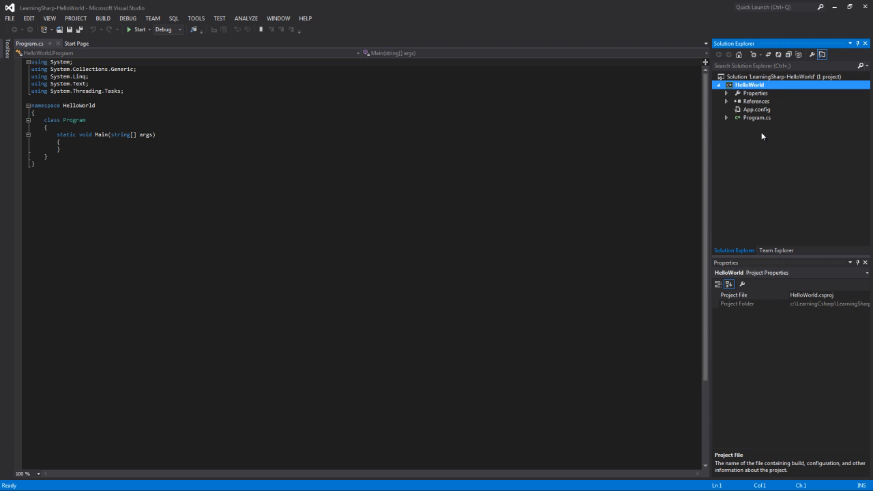
{"action": "mouse_move", "coordinate": [758, 136]}
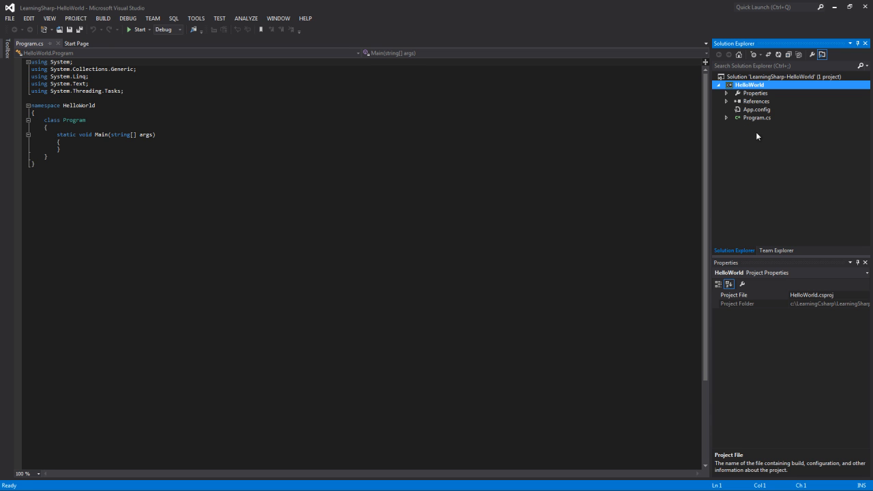
{"action": "mouse_move", "coordinate": [758, 125]}
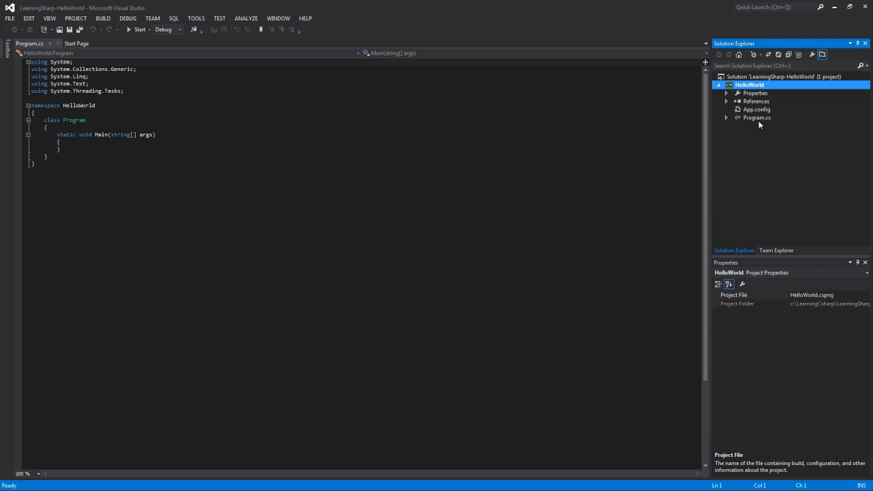
{"action": "mouse_move", "coordinate": [757, 128]}
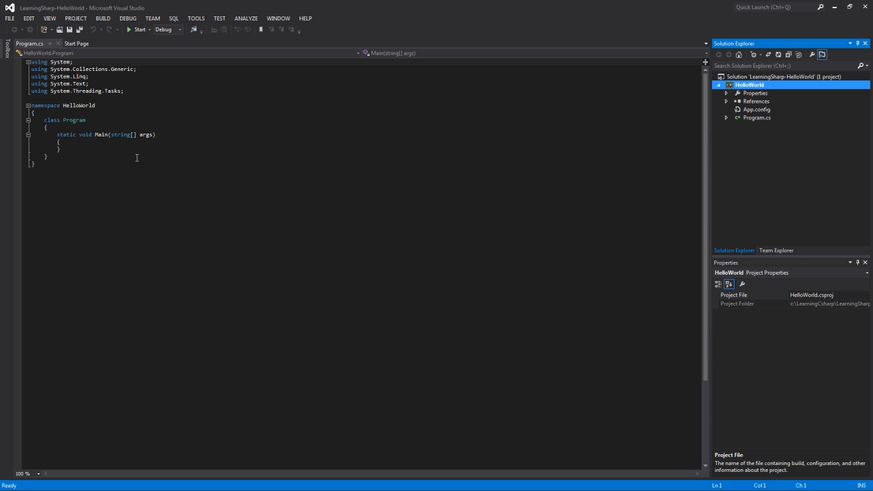
Open Program.cs from Solution Explorer and select its contents for editing
{"action": "key", "text": "ctrl+a"}
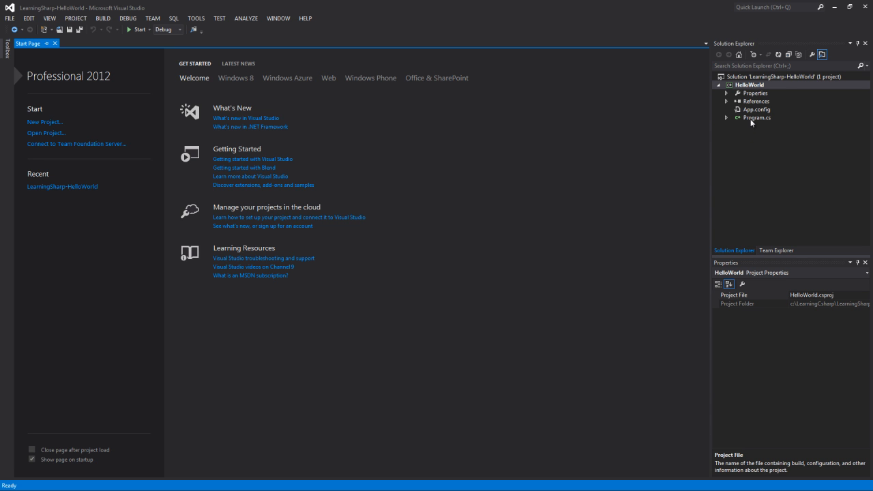
{"action": "left_click", "coordinate": [756, 117]}
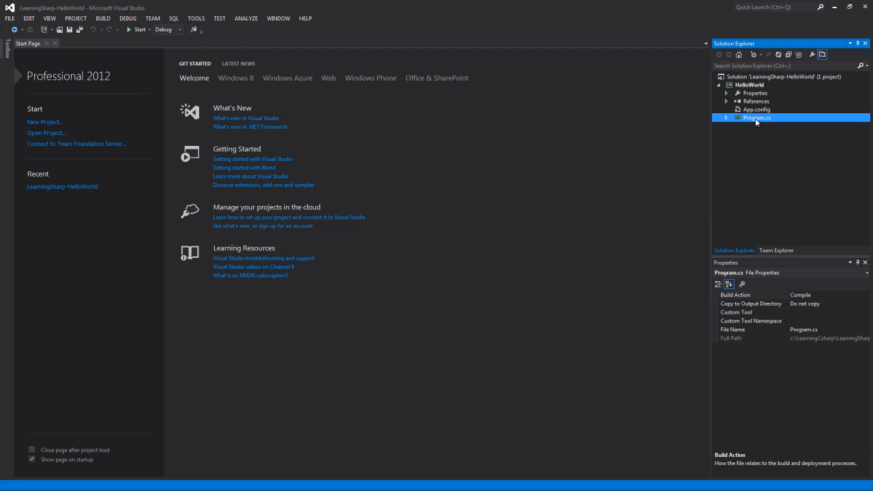
{"action": "double_click", "coordinate": [757, 117]}
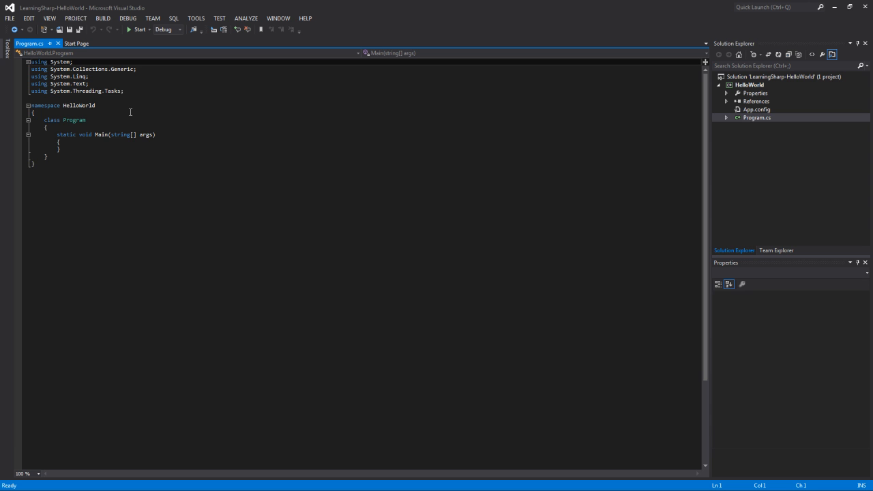
{"action": "key", "text": "ctrl+a"}
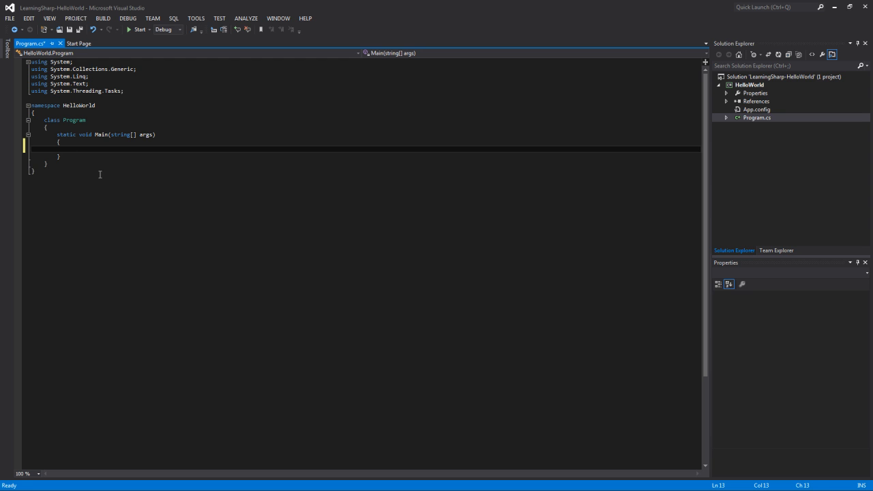
Write System.Console.WriteLine("Welcome to C# programming!"); inside Main using IntelliSense
{"action": "left_click", "coordinate": [70, 148]}
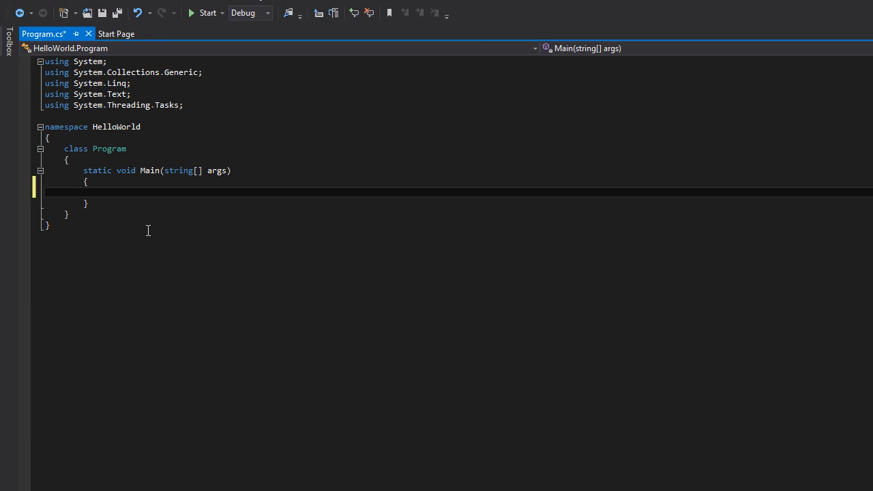
{"action": "type", "text": "System."}
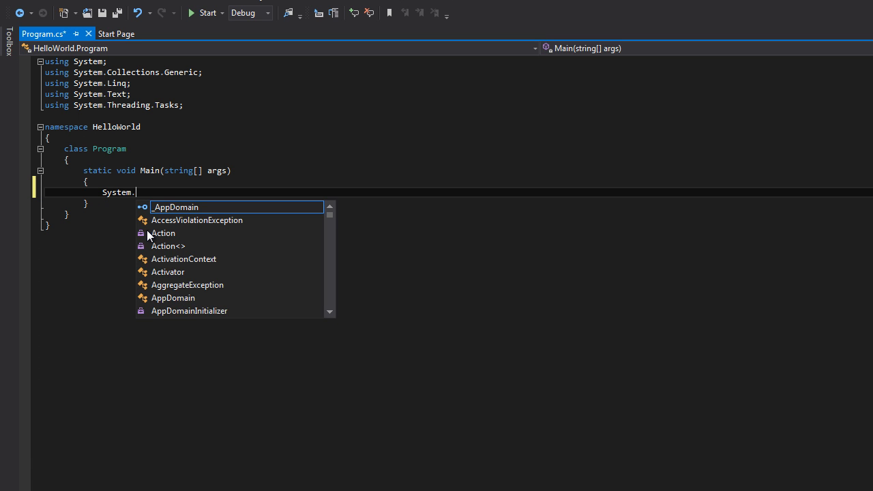
{"action": "type", "text": "Console."}
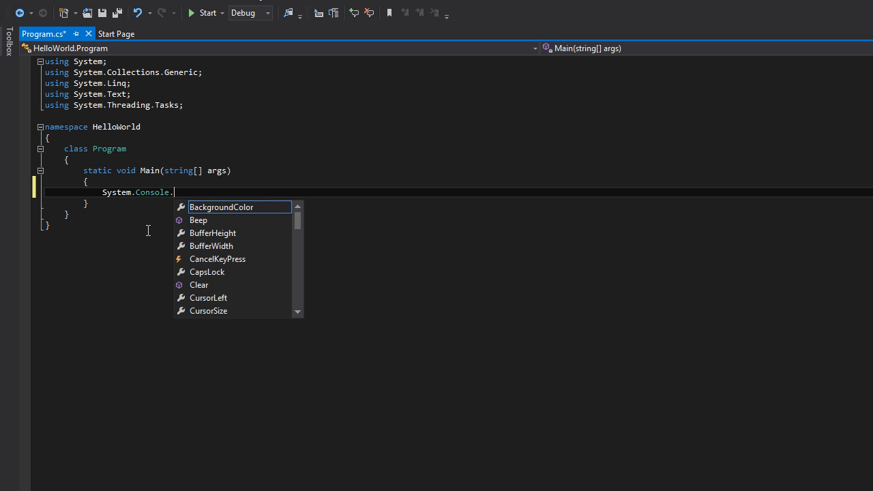
{"action": "type", "text": "wr"}
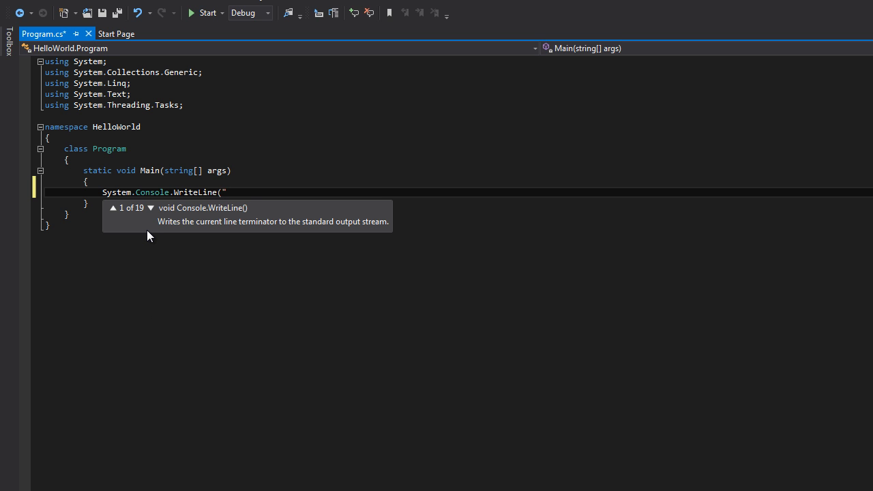
{"action": "type", "text": "Welcome to"}
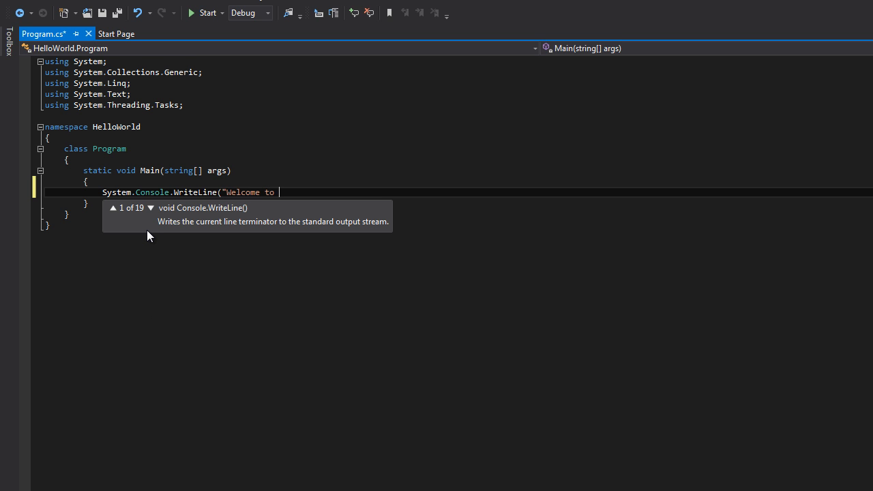
{"action": "type", "text": "C#"}
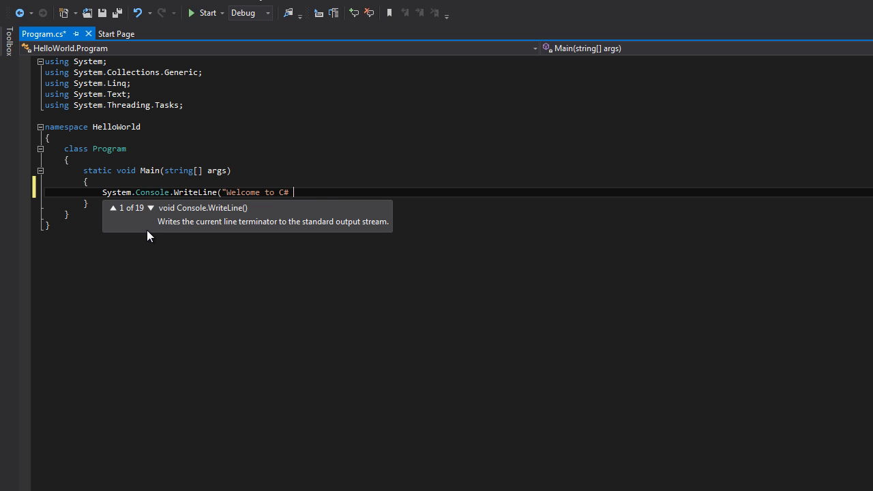
{"action": "type", "text": "programming!"}
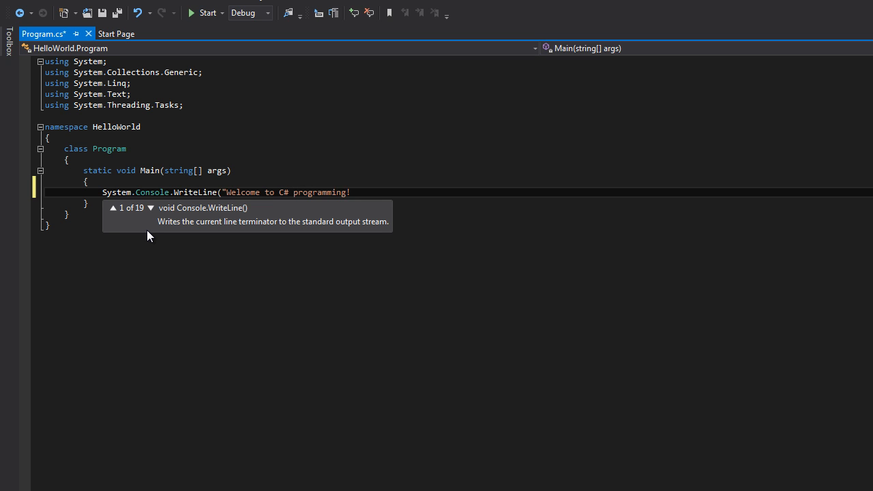
{"action": "type", "text": "\");"}
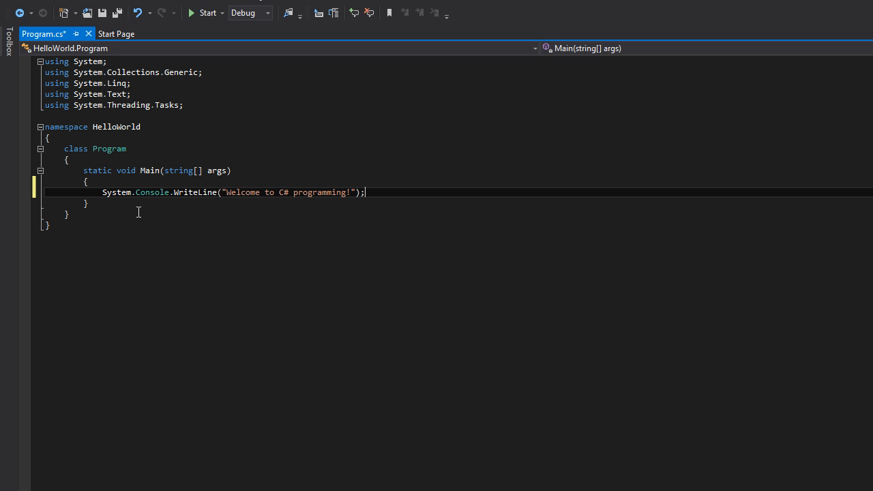
{"action": "mouse_move", "coordinate": [220, 185]}
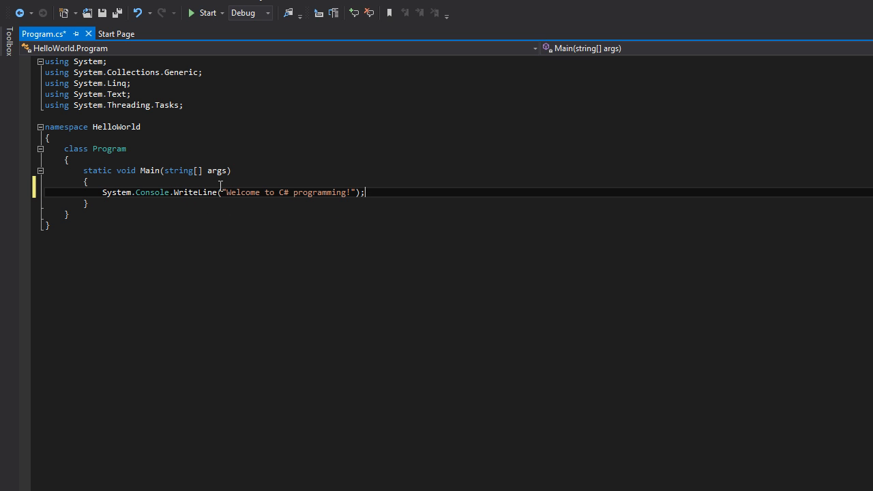
{"action": "mouse_move", "coordinate": [283, 200]}
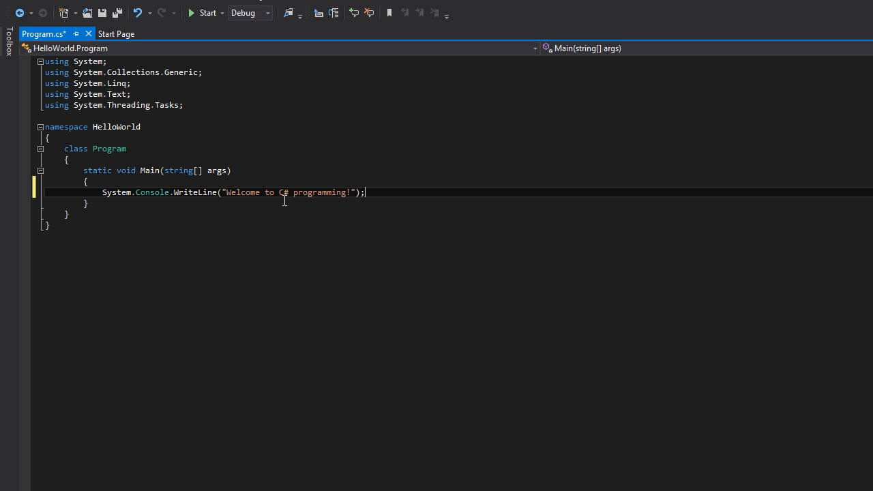
{"action": "mouse_move", "coordinate": [363, 221]}
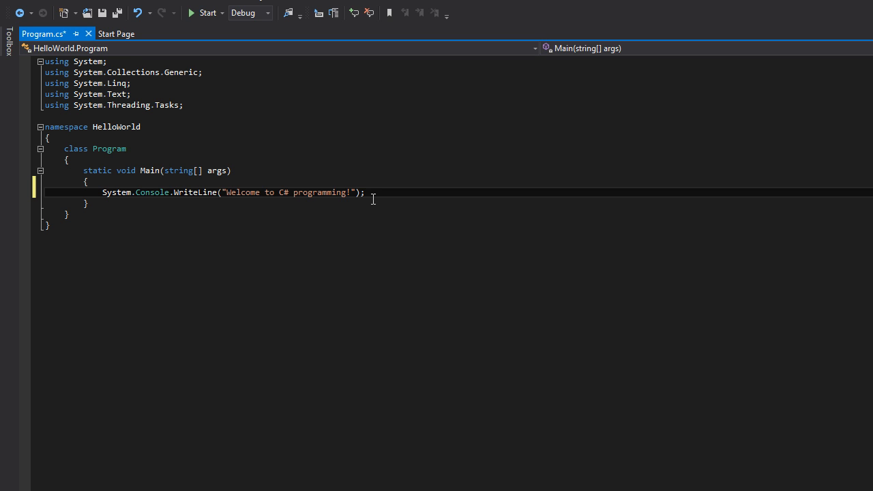
{"action": "mouse_move", "coordinate": [229, 133]}
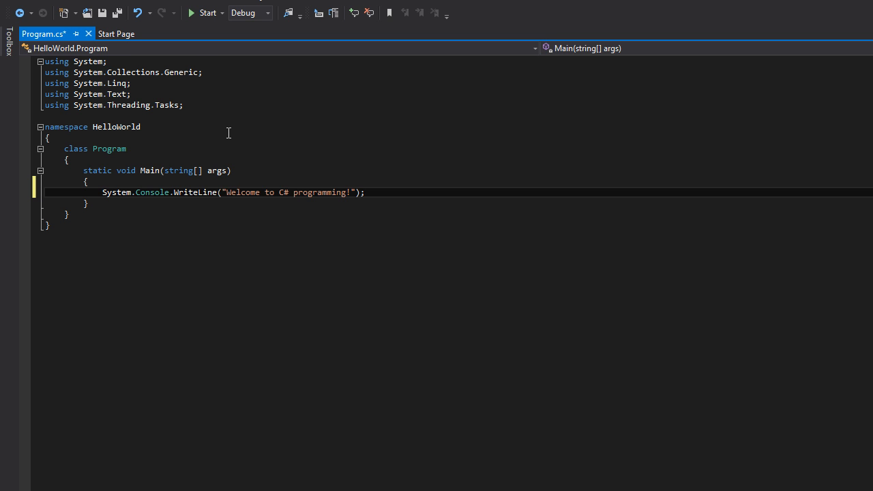
{"action": "mouse_move", "coordinate": [229, 95]}
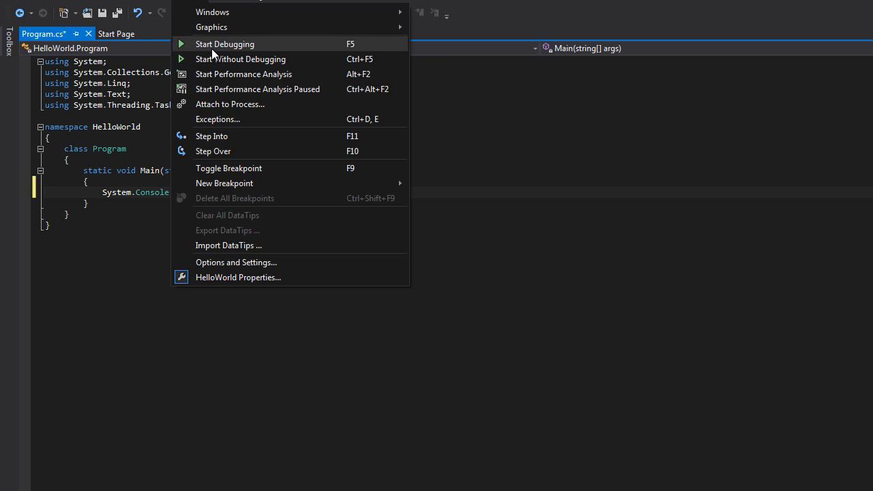
{"action": "mouse_move", "coordinate": [354, 60]}
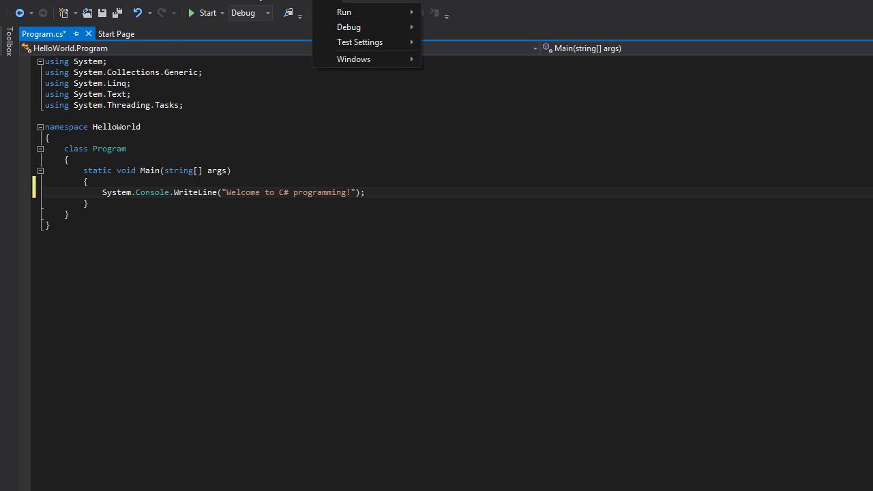
{"action": "left_click", "coordinate": [306, 238]}
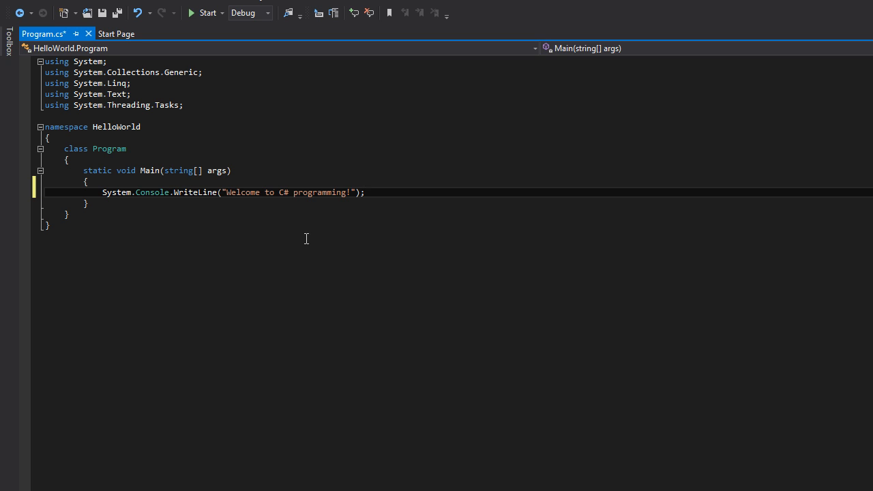
{"action": "key", "text": "ctrl+s"}
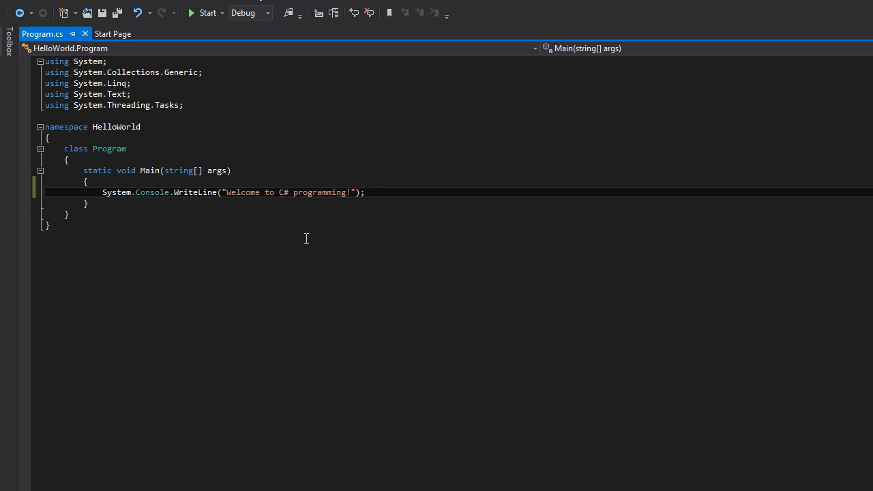
Add System.Console.ReadLine(); on a new line after WriteLine, then open the Debug menu
{"action": "key", "text": "Return"}
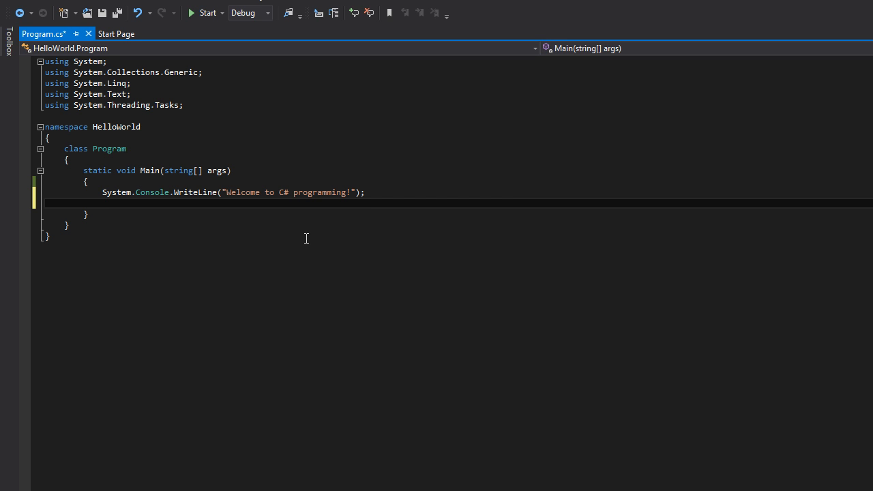
{"action": "type", "text": "System."}
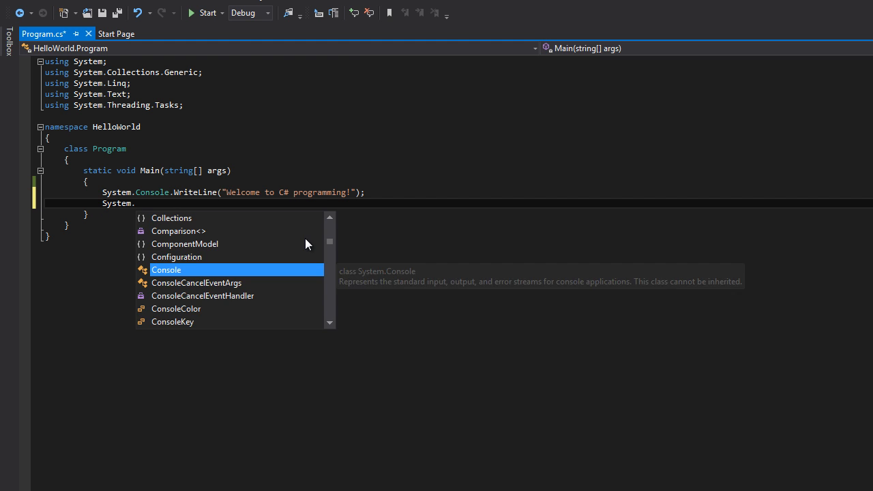
{"action": "type", "text": "Console.re"}
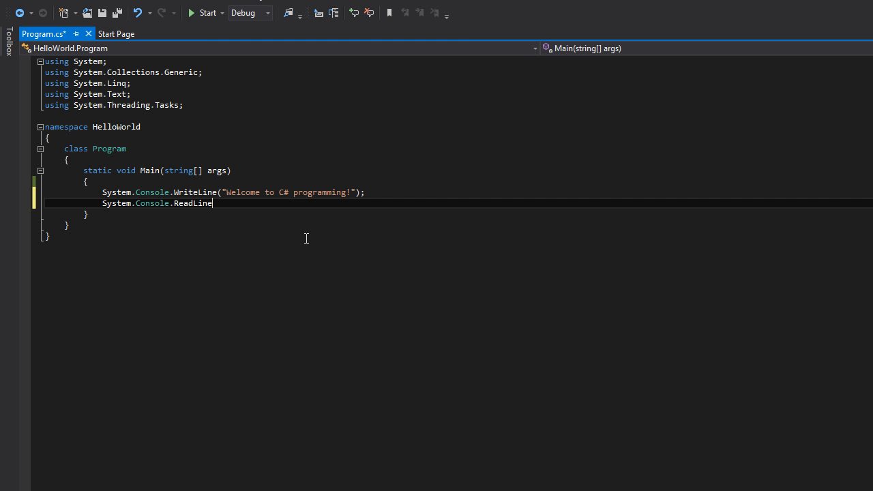
{"action": "type", "text": "();"}
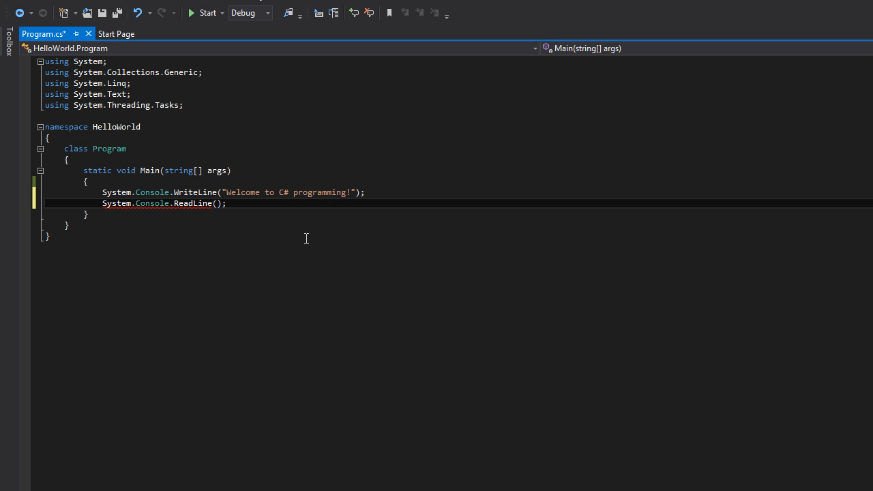
{"action": "left_click", "coordinate": [226, 203]}
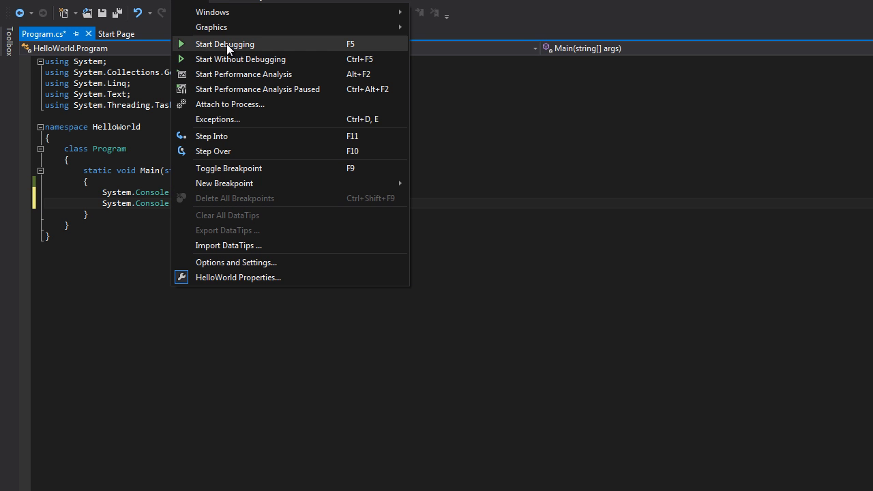
Run HelloWorld via Start Debugging, see 'Welcome to C# programming!', and close the console
{"action": "left_click", "coordinate": [224, 44]}
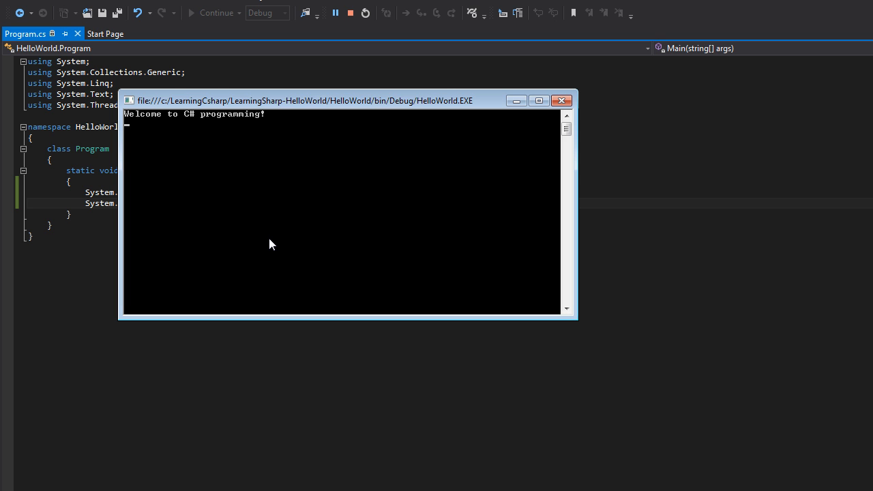
{"action": "left_click", "coordinate": [561, 101]}
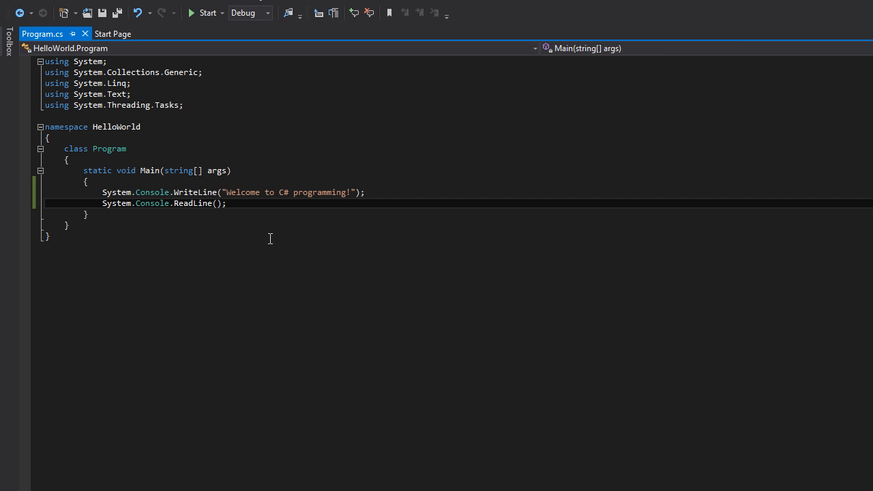